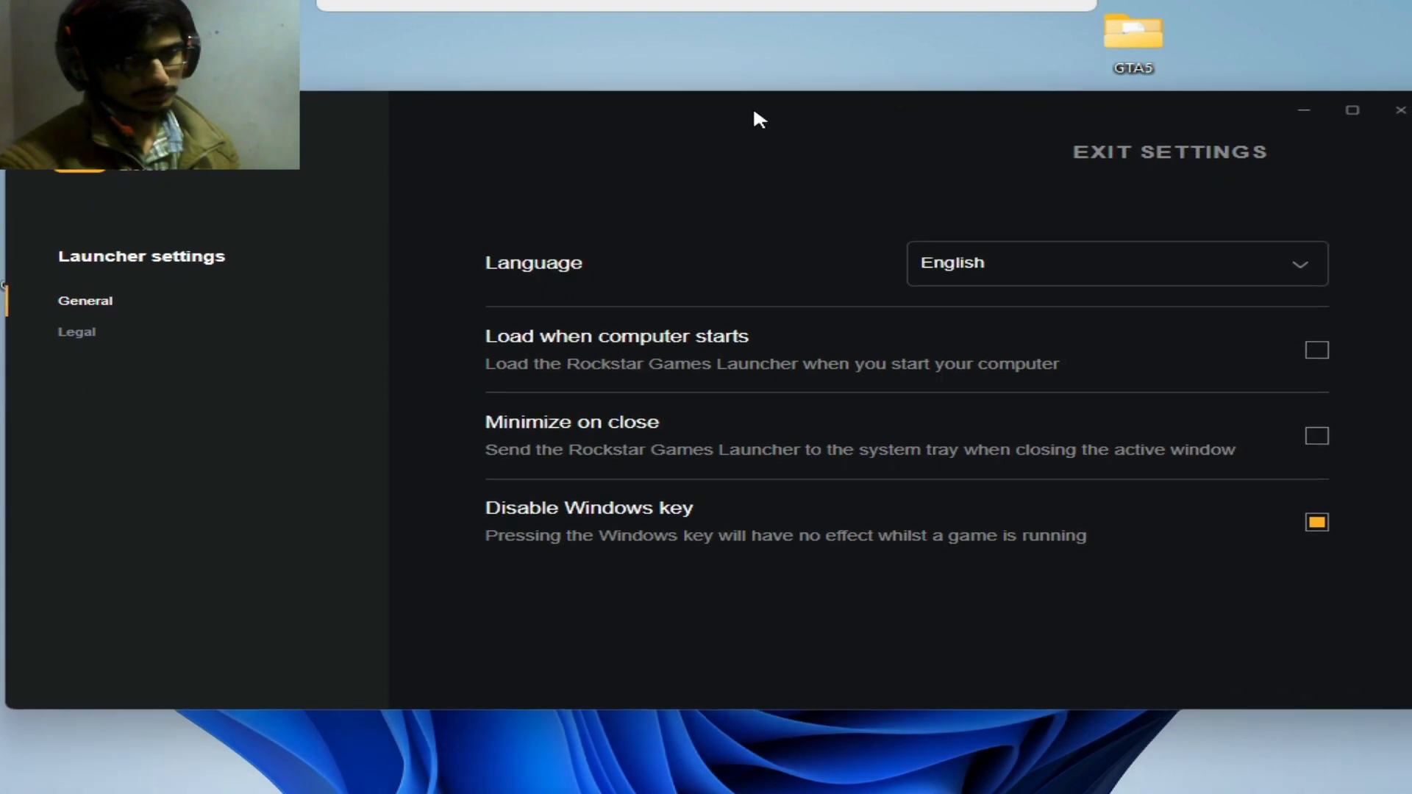
mouse_move(1002, 439)
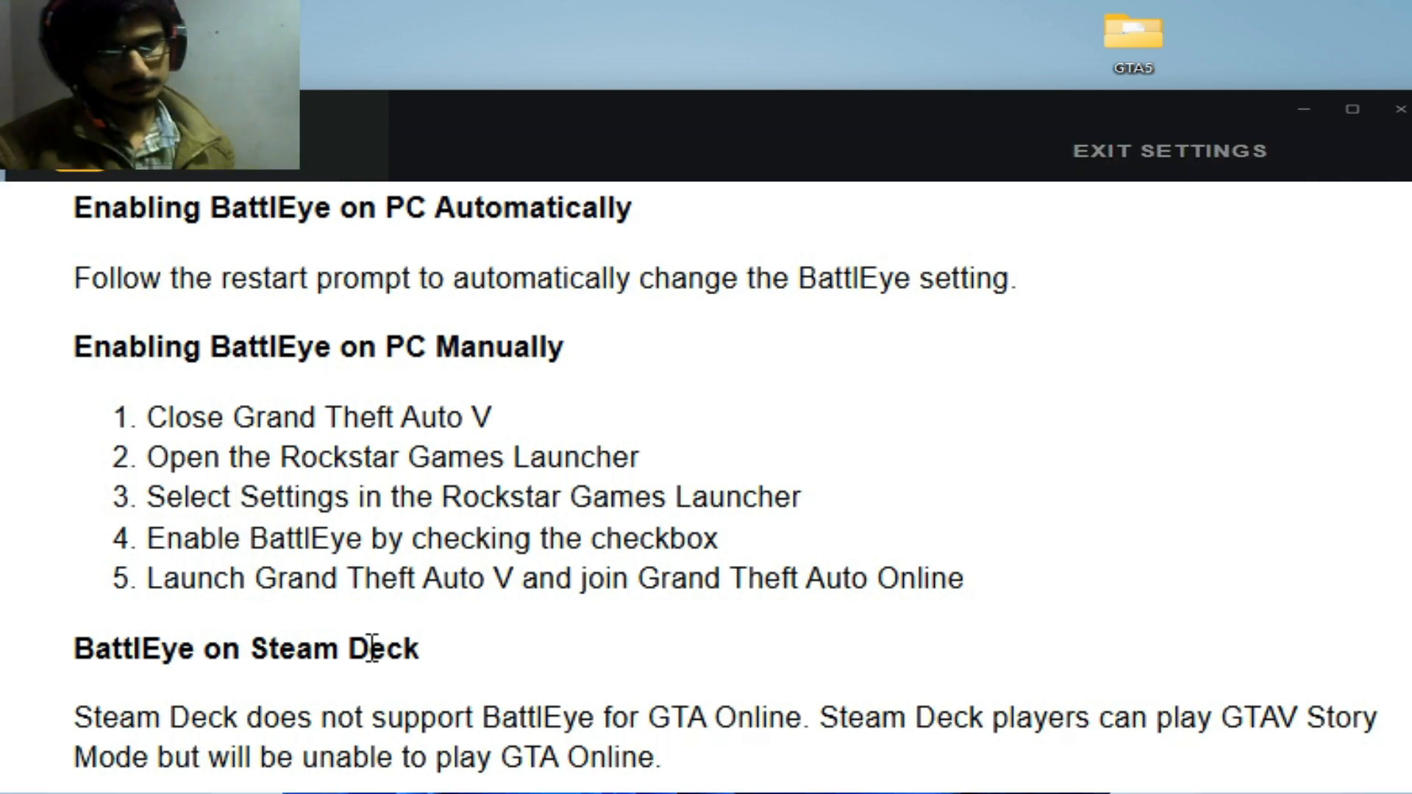
mouse_move(289, 730)
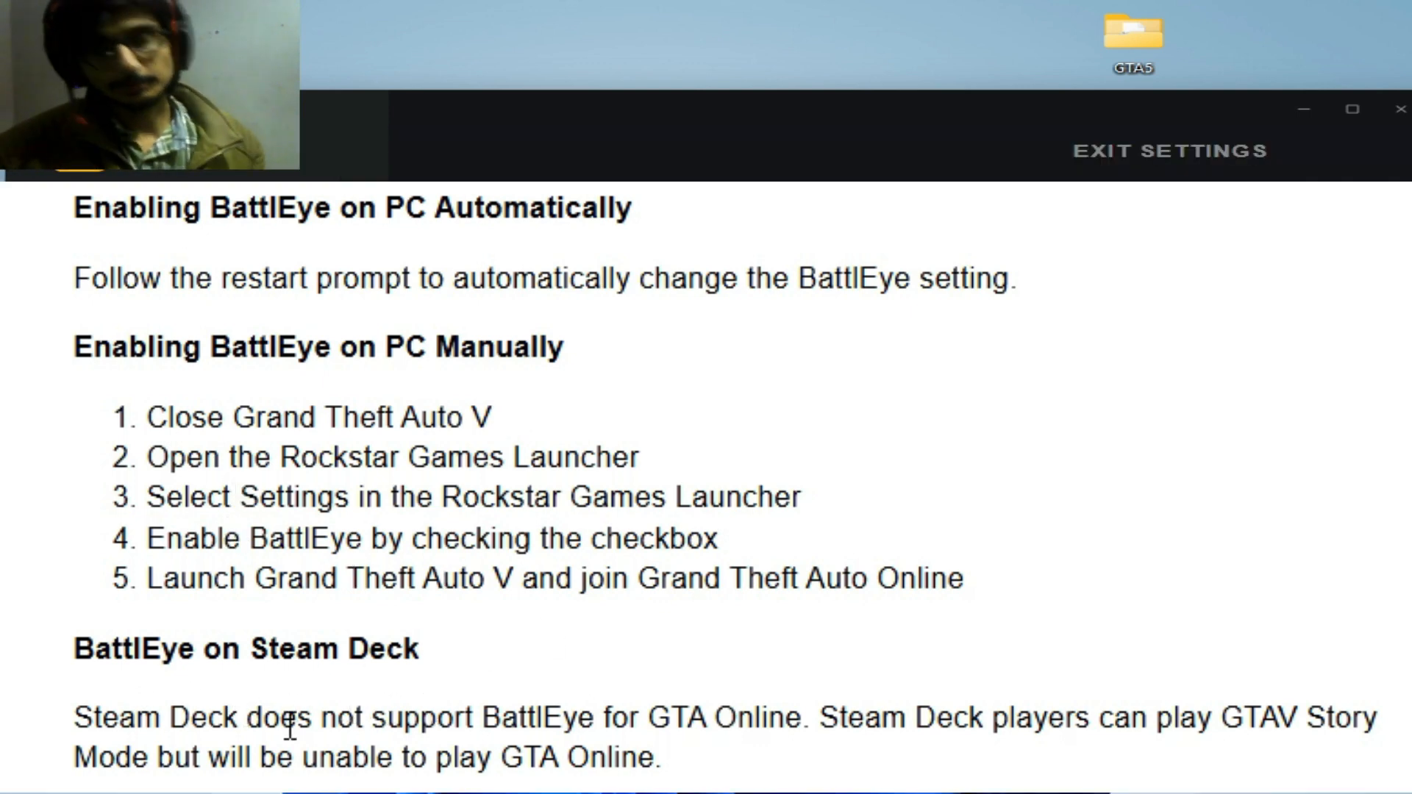
mouse_move(1305, 773)
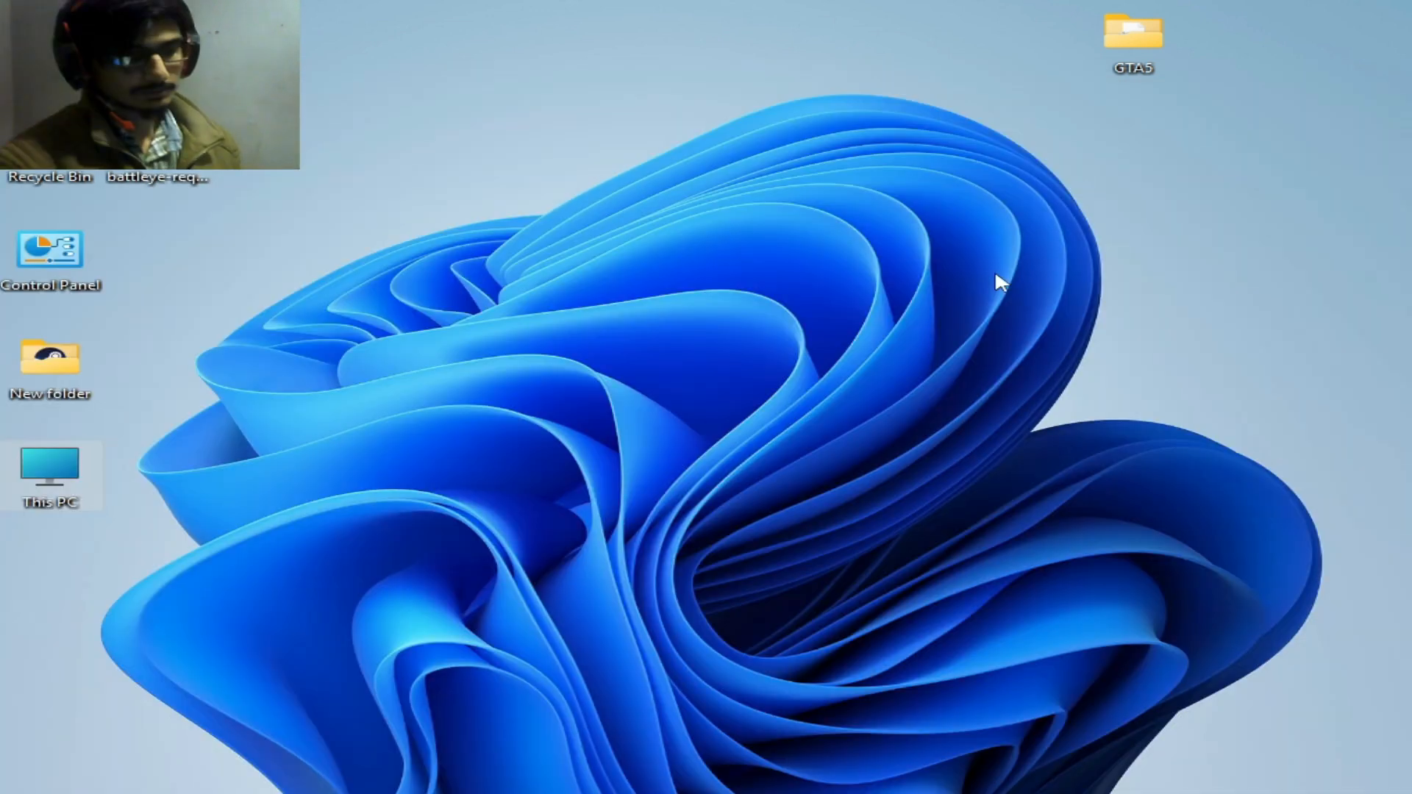
mouse_move(63, 473)
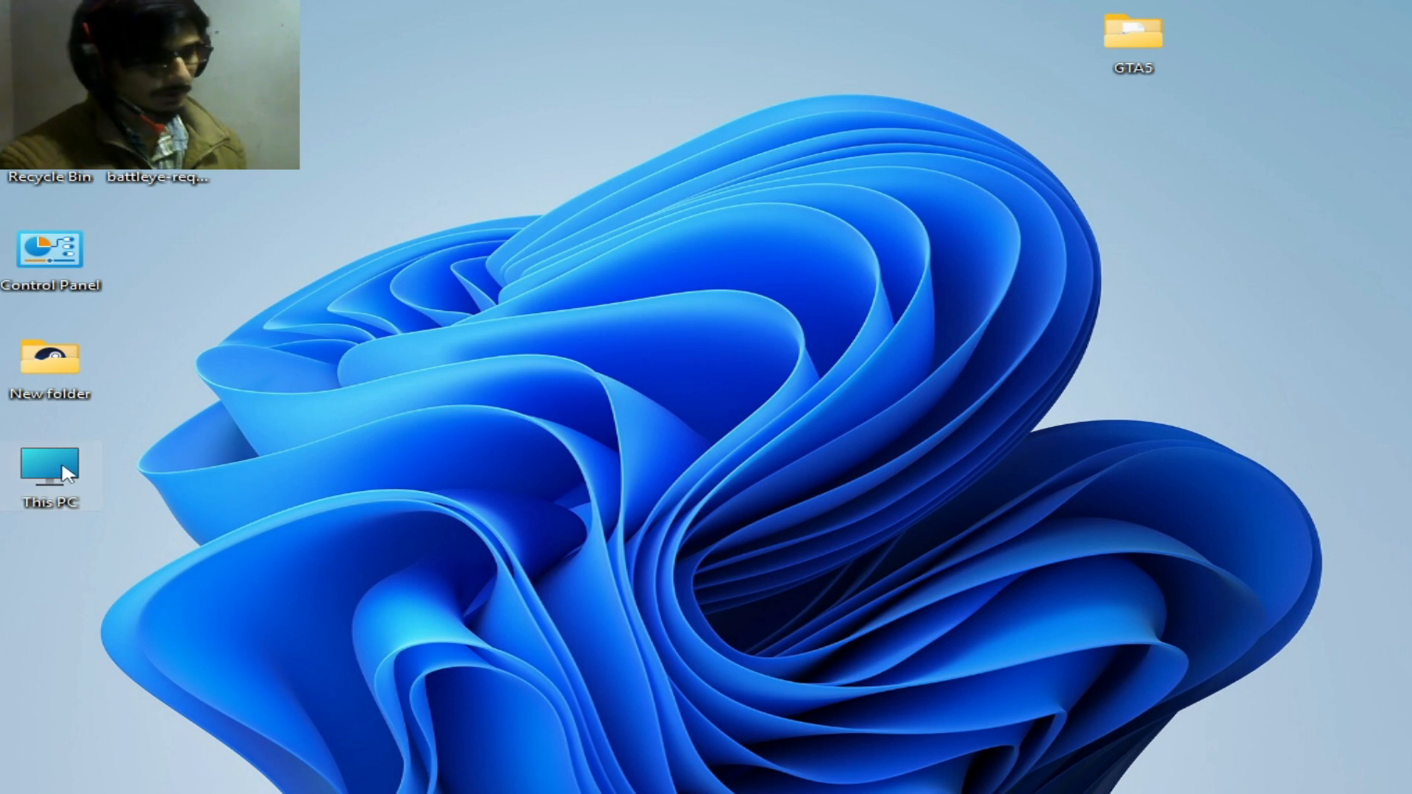
mouse_move(868, 425)
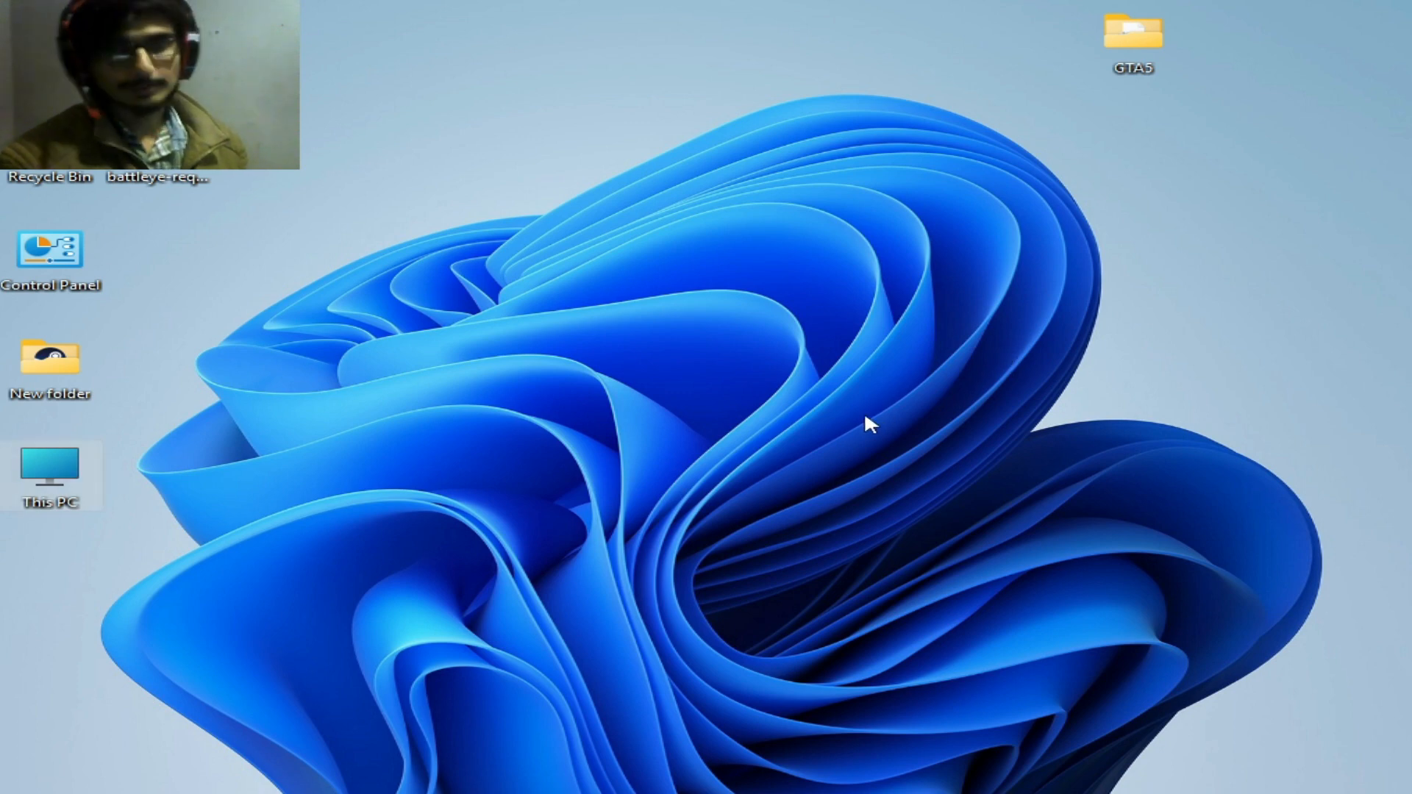
double_click(49, 466)
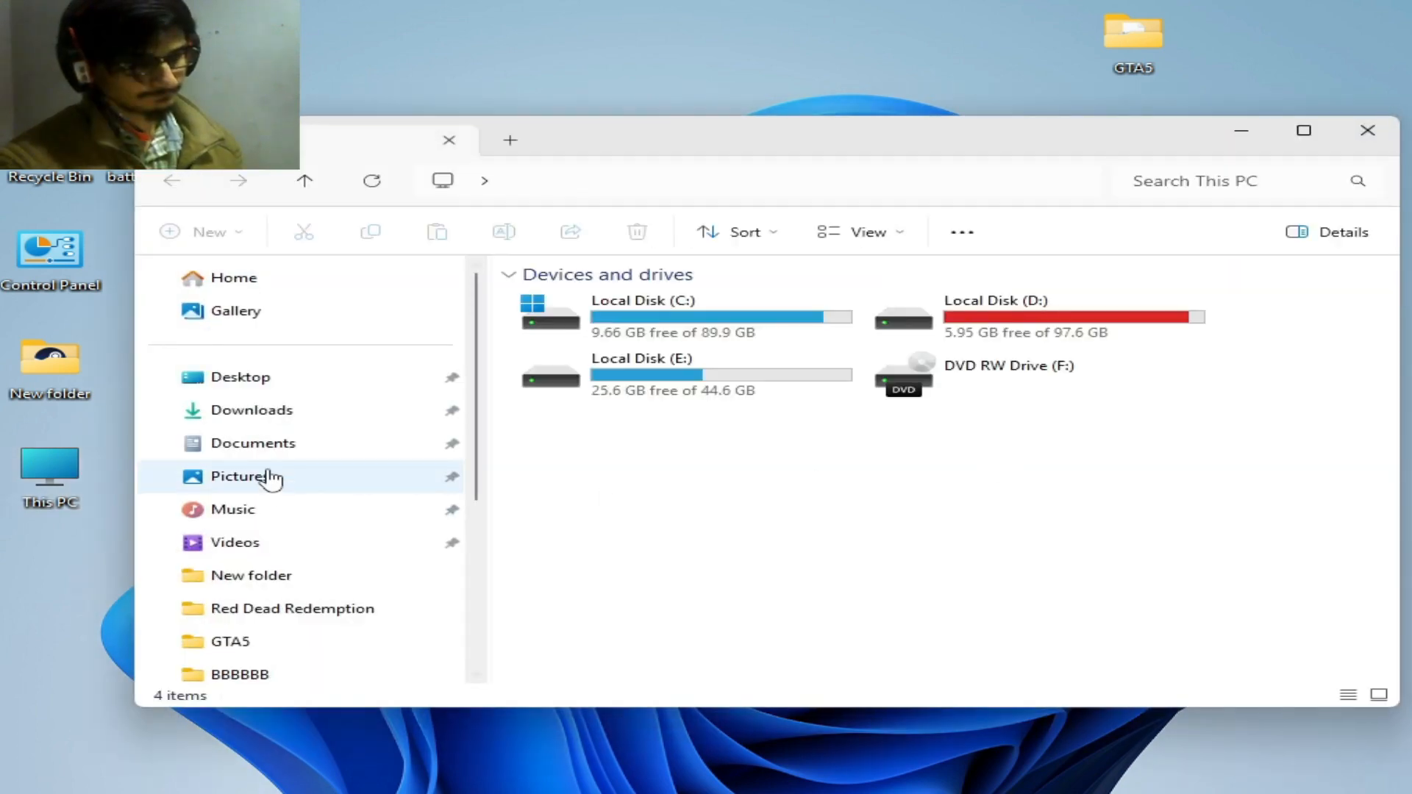
left_click(253, 442)
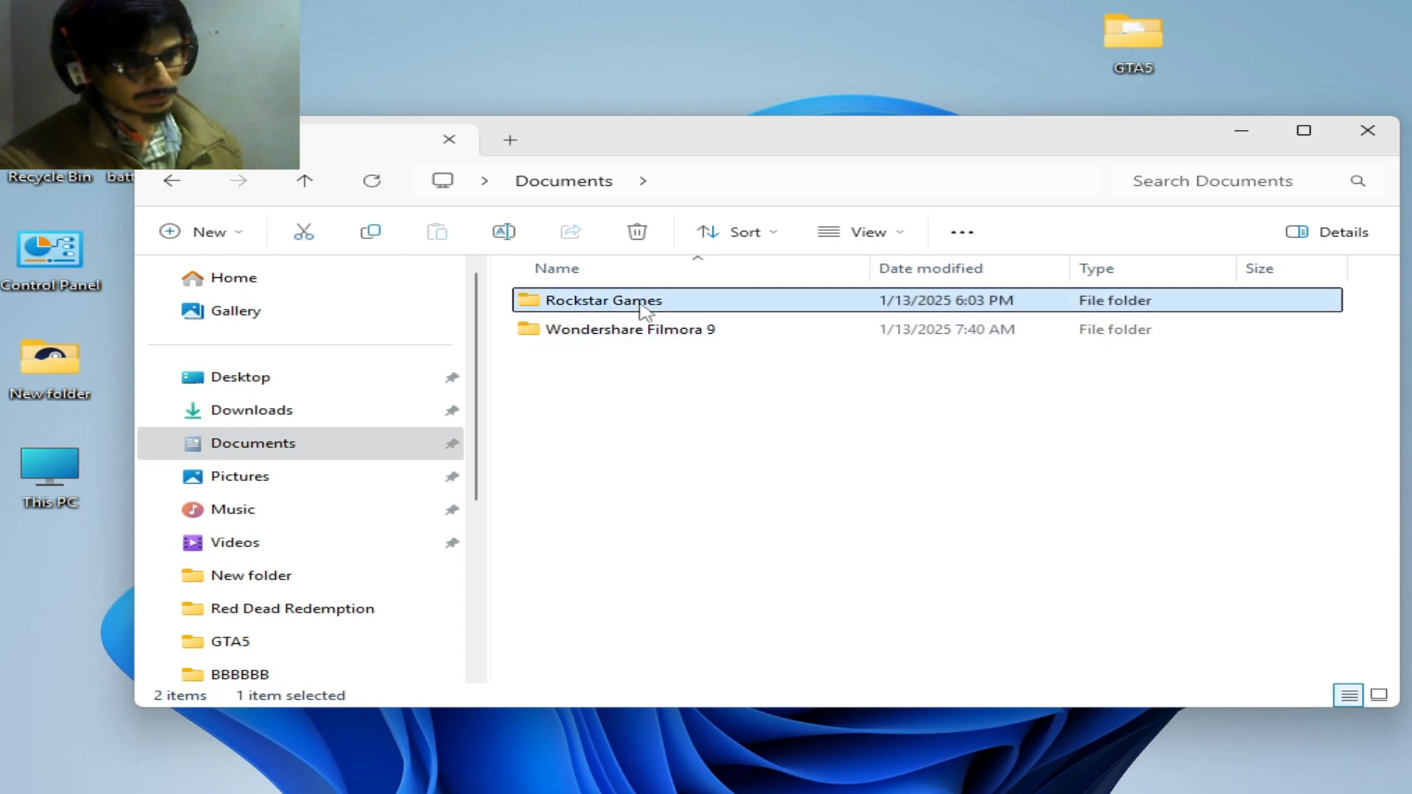
double_click(604, 300)
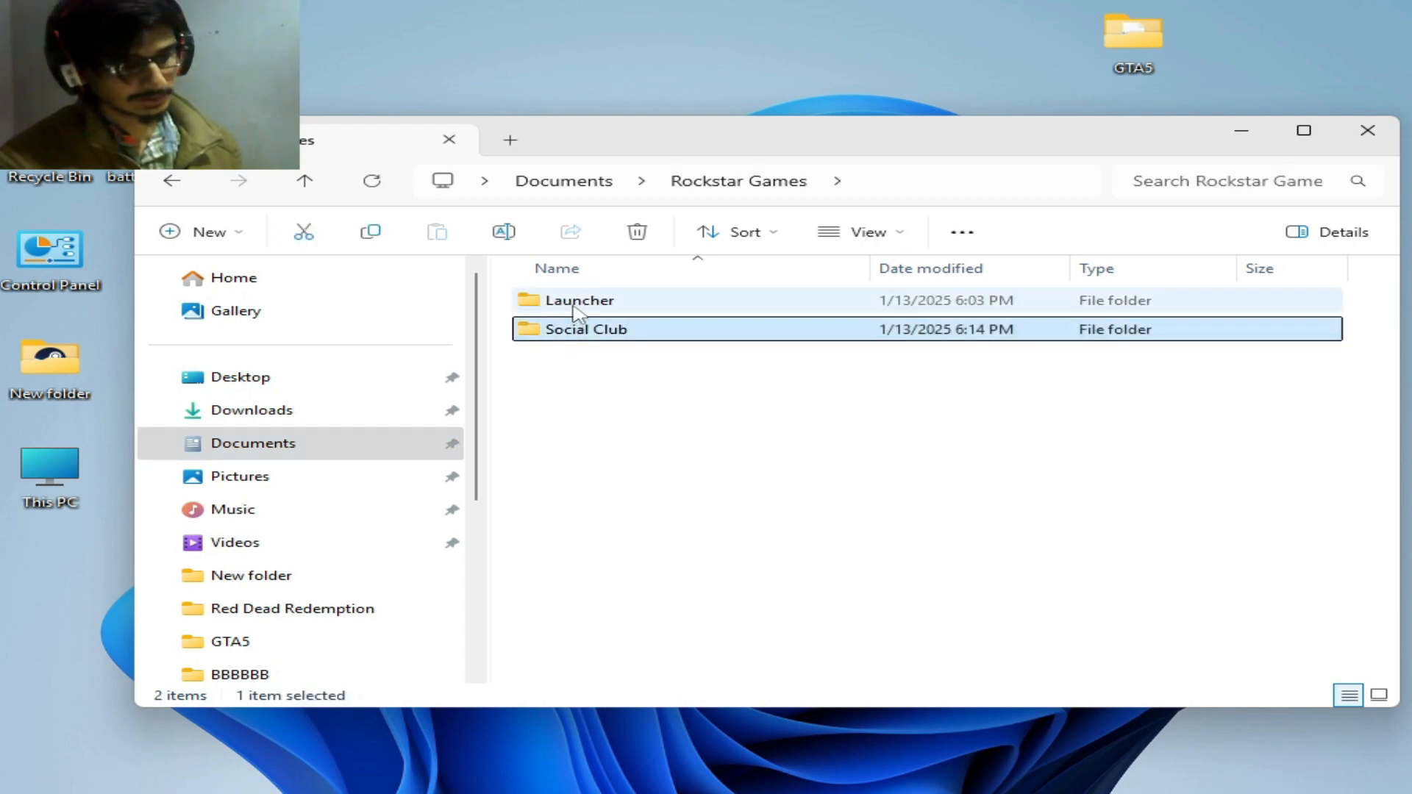
right_click(579, 300)
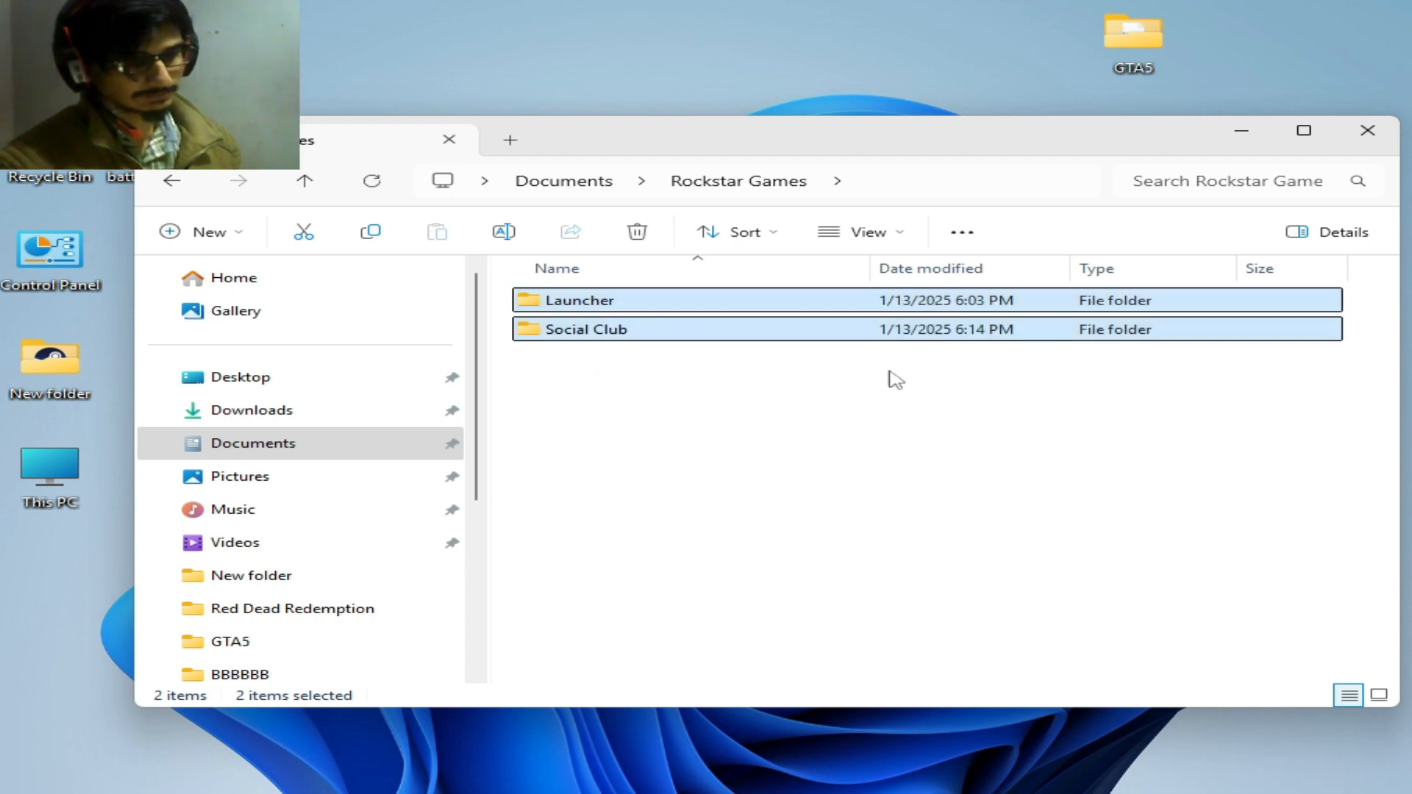
left_click(1369, 130)
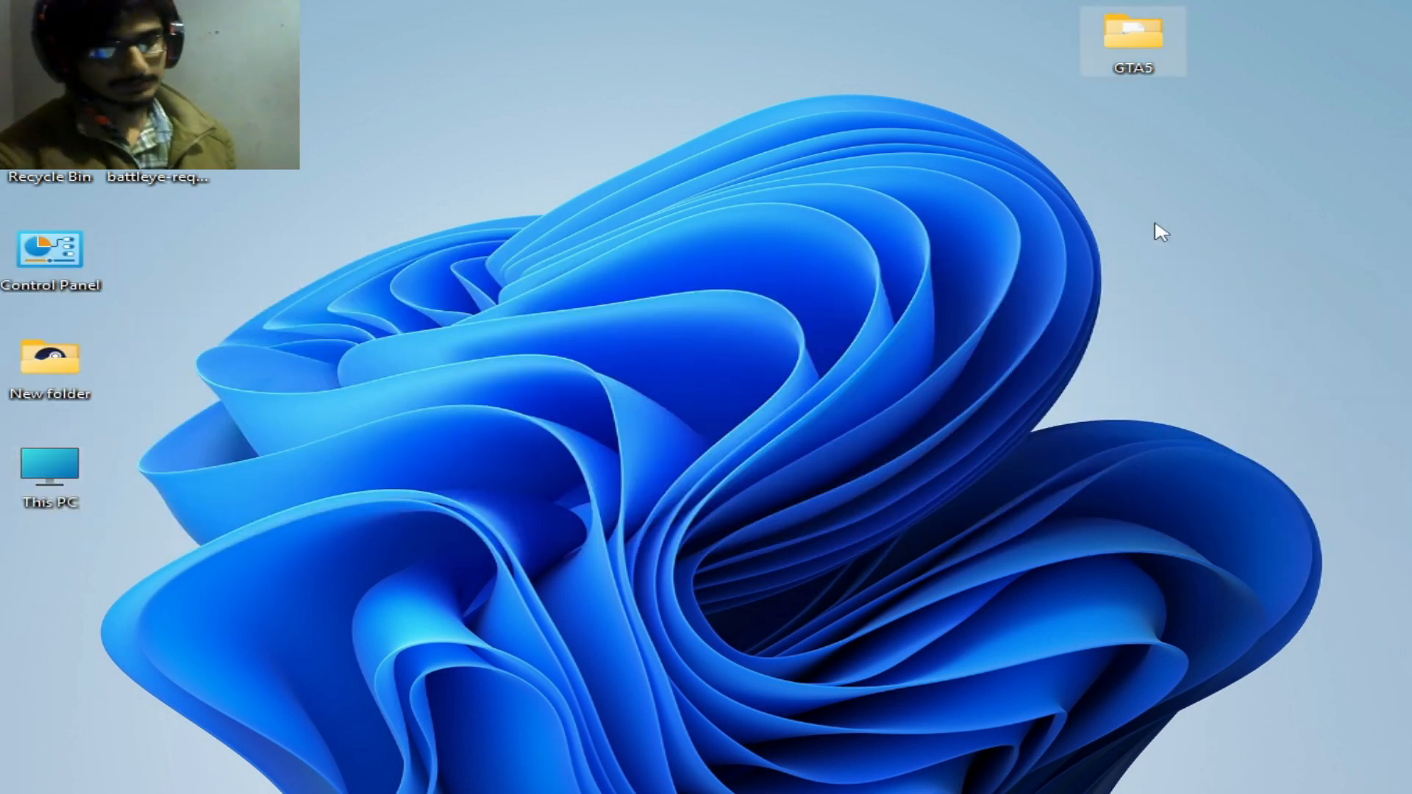
Open the GTA5 game folder from the desktop in File Explorer.
double_click(1135, 34)
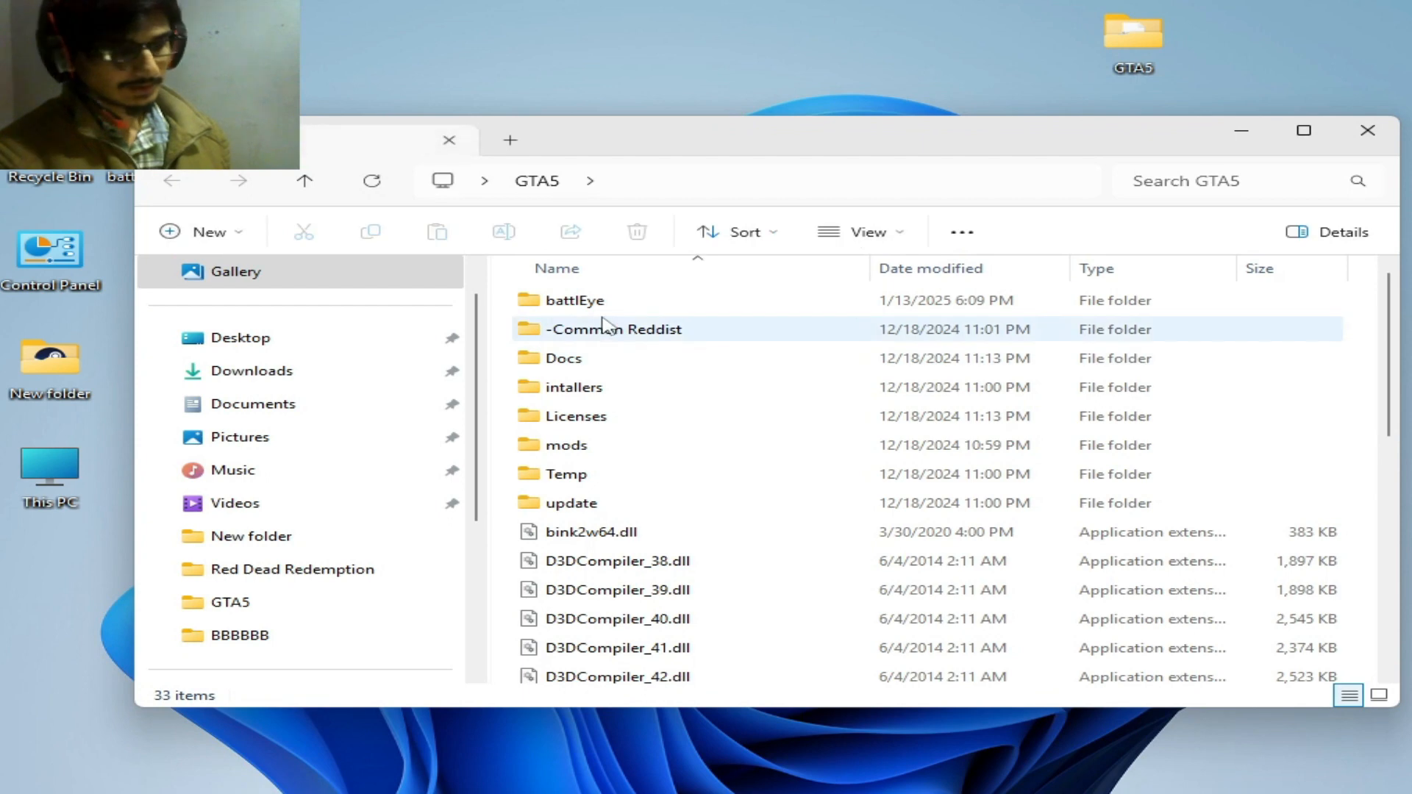
mouse_move(594, 310)
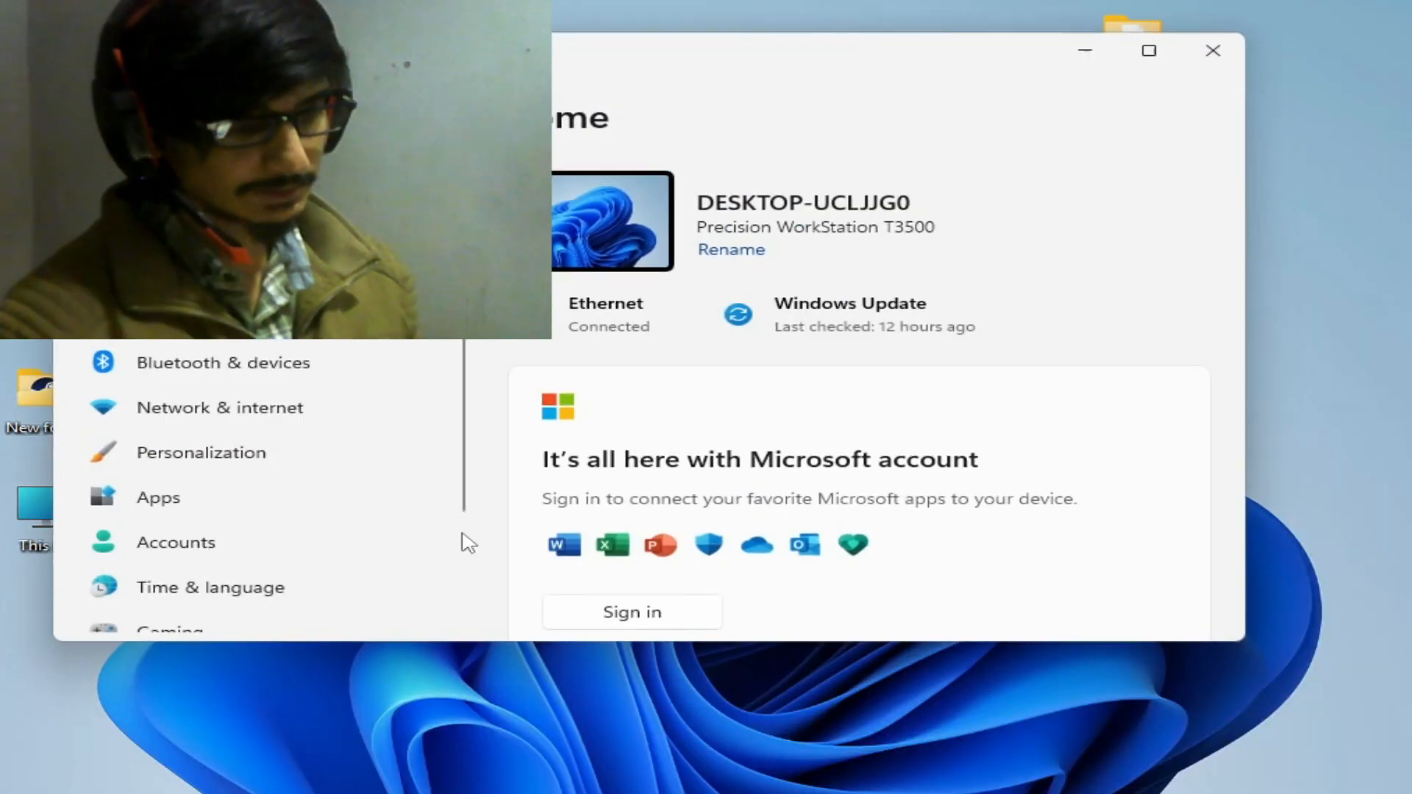
Reach Windows Security through Settings > Privacy & security.
scroll("down", 3)
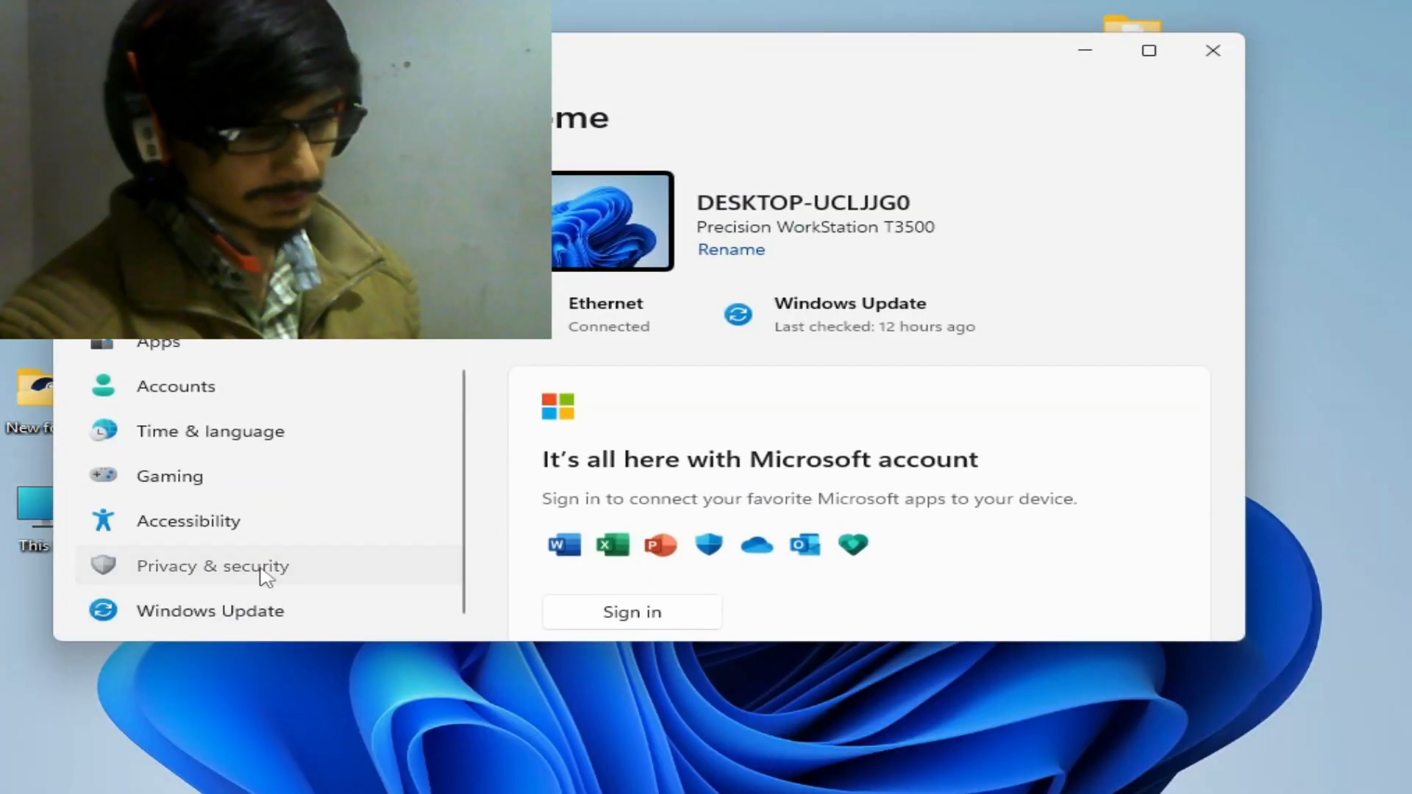
left_click(213, 566)
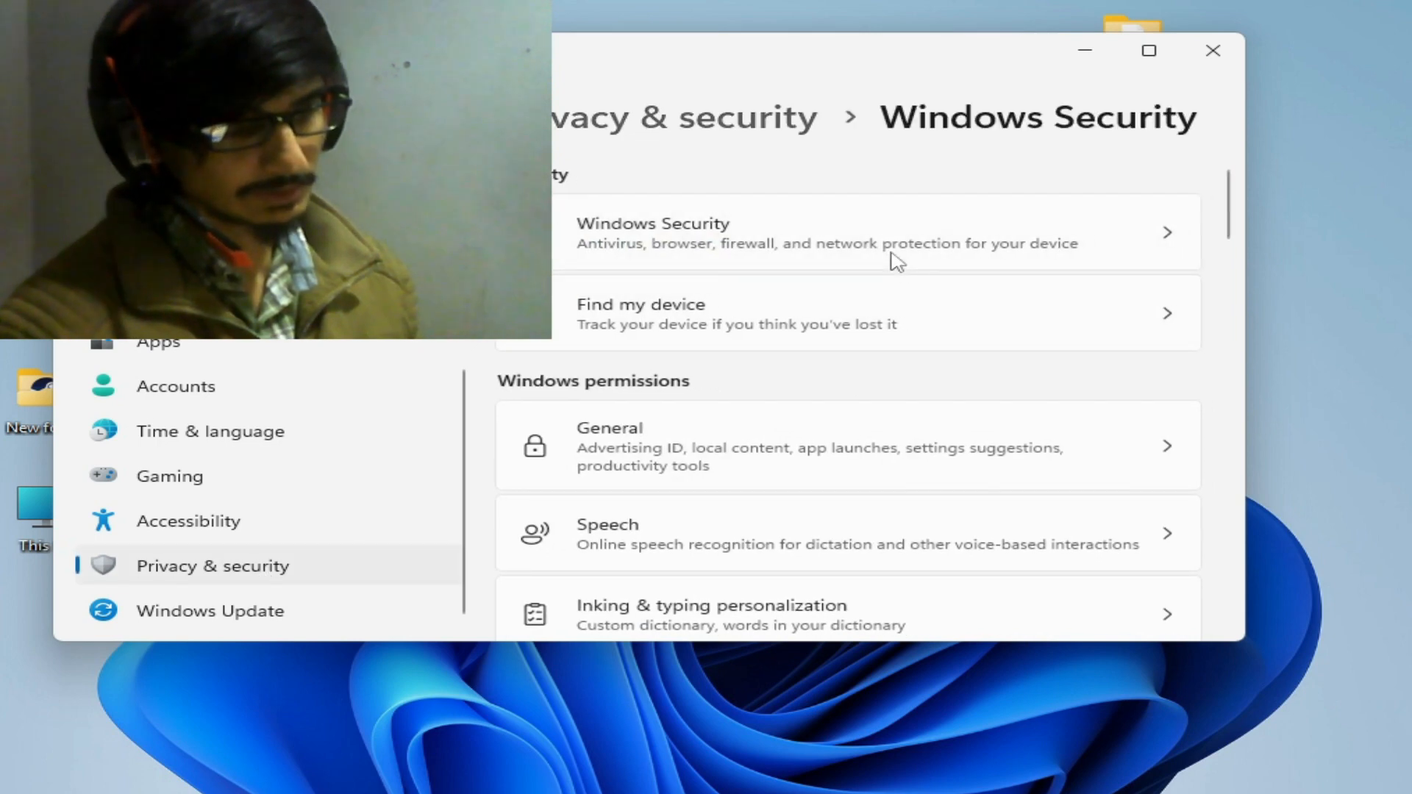
left_click(874, 232)
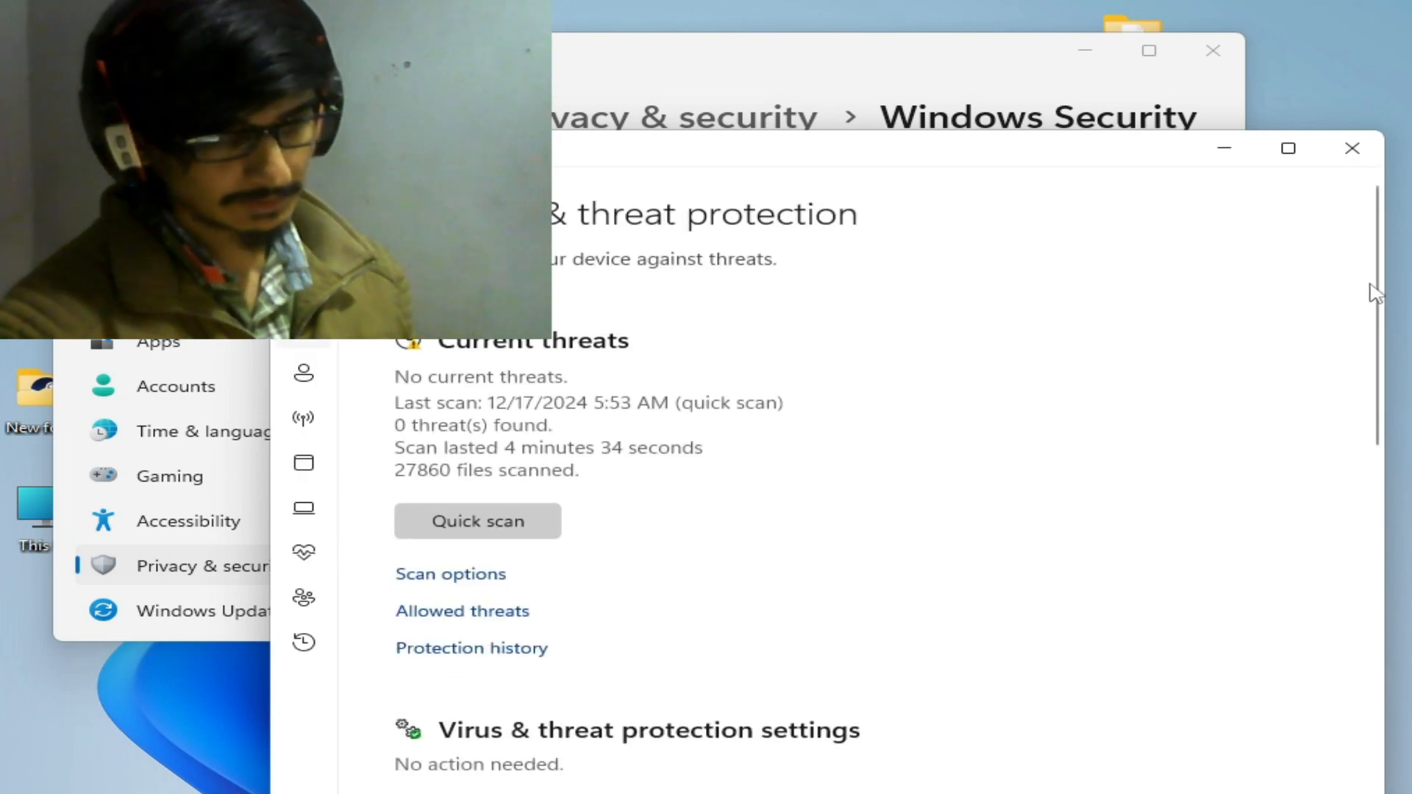
Move from Virus & threat protection settings to the App & browser control page.
scroll("down", 3)
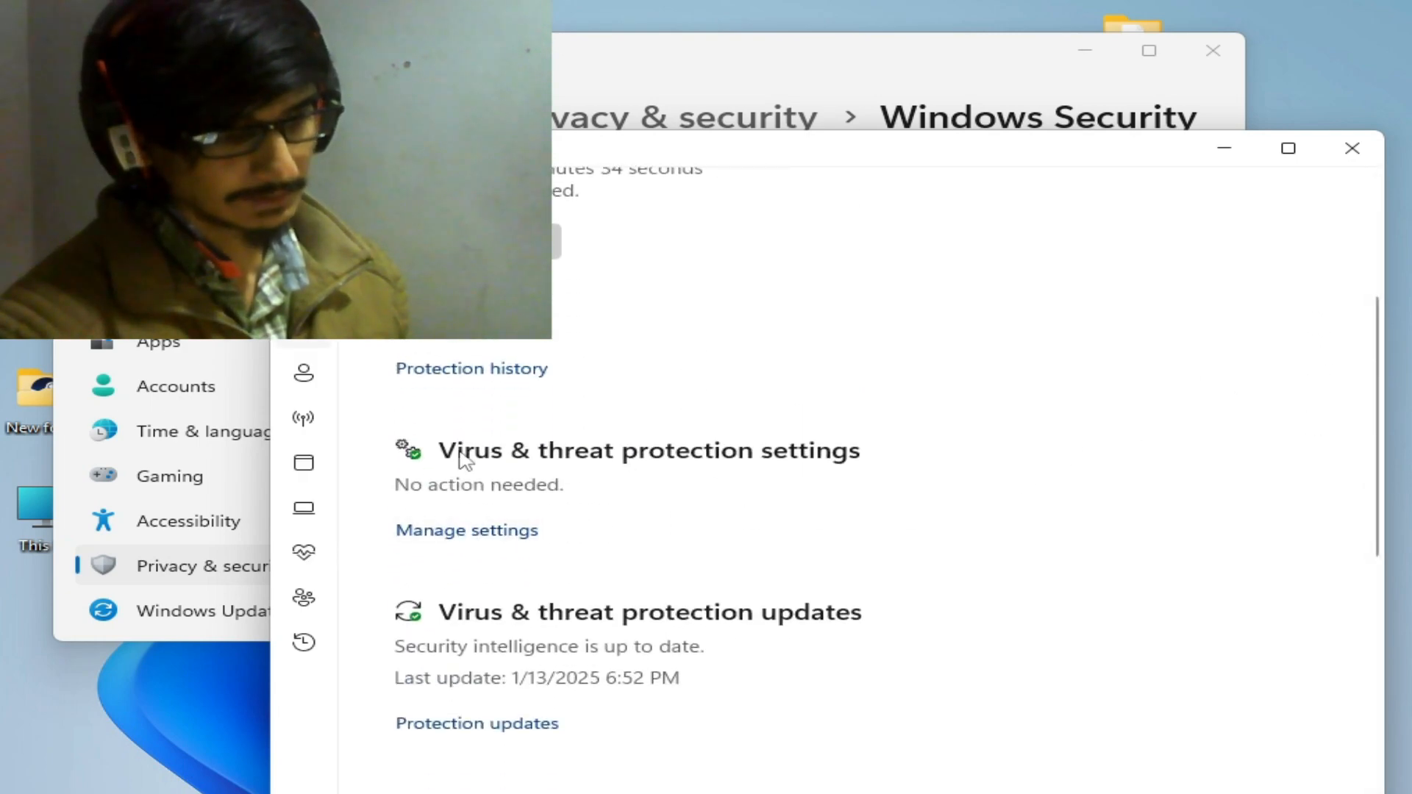
mouse_move(501, 541)
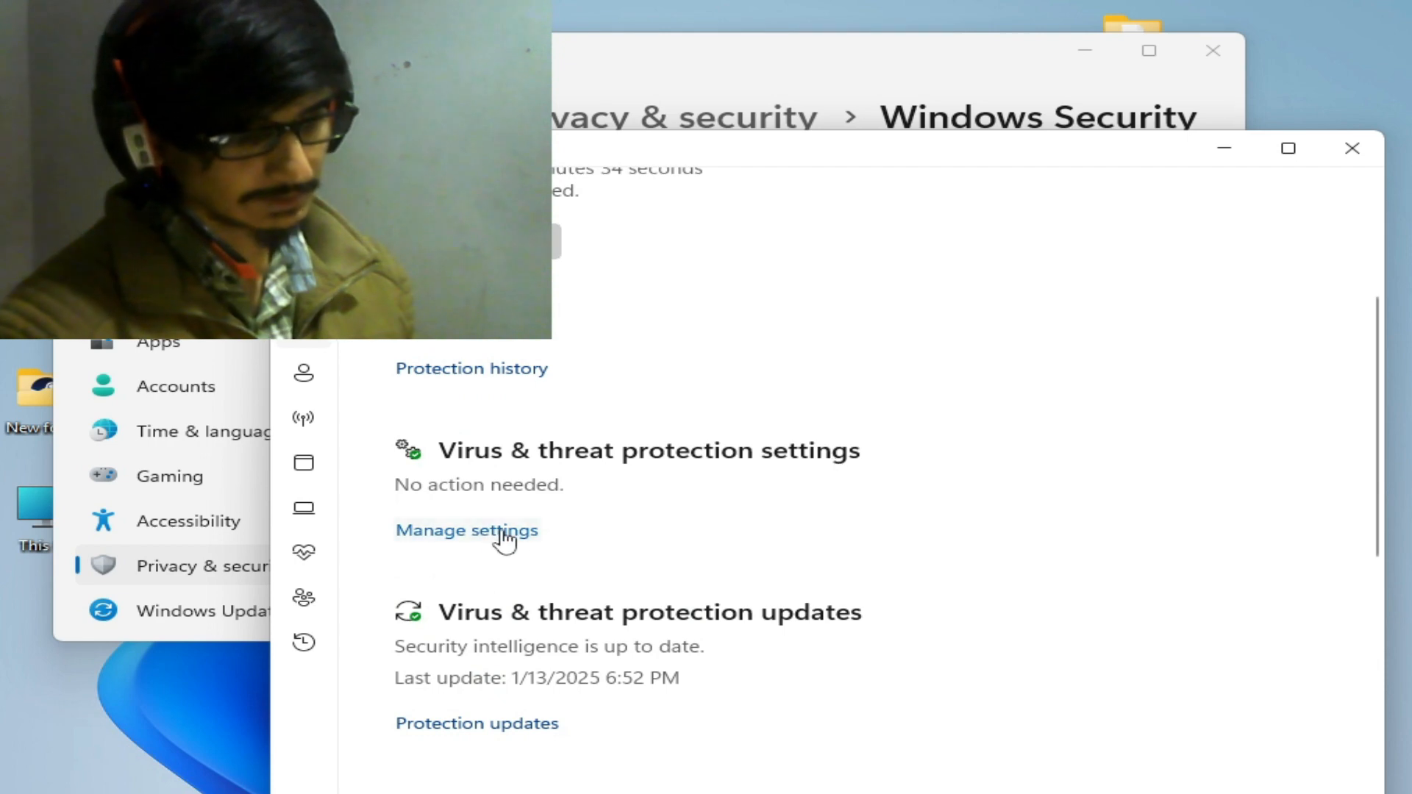
left_click(466, 531)
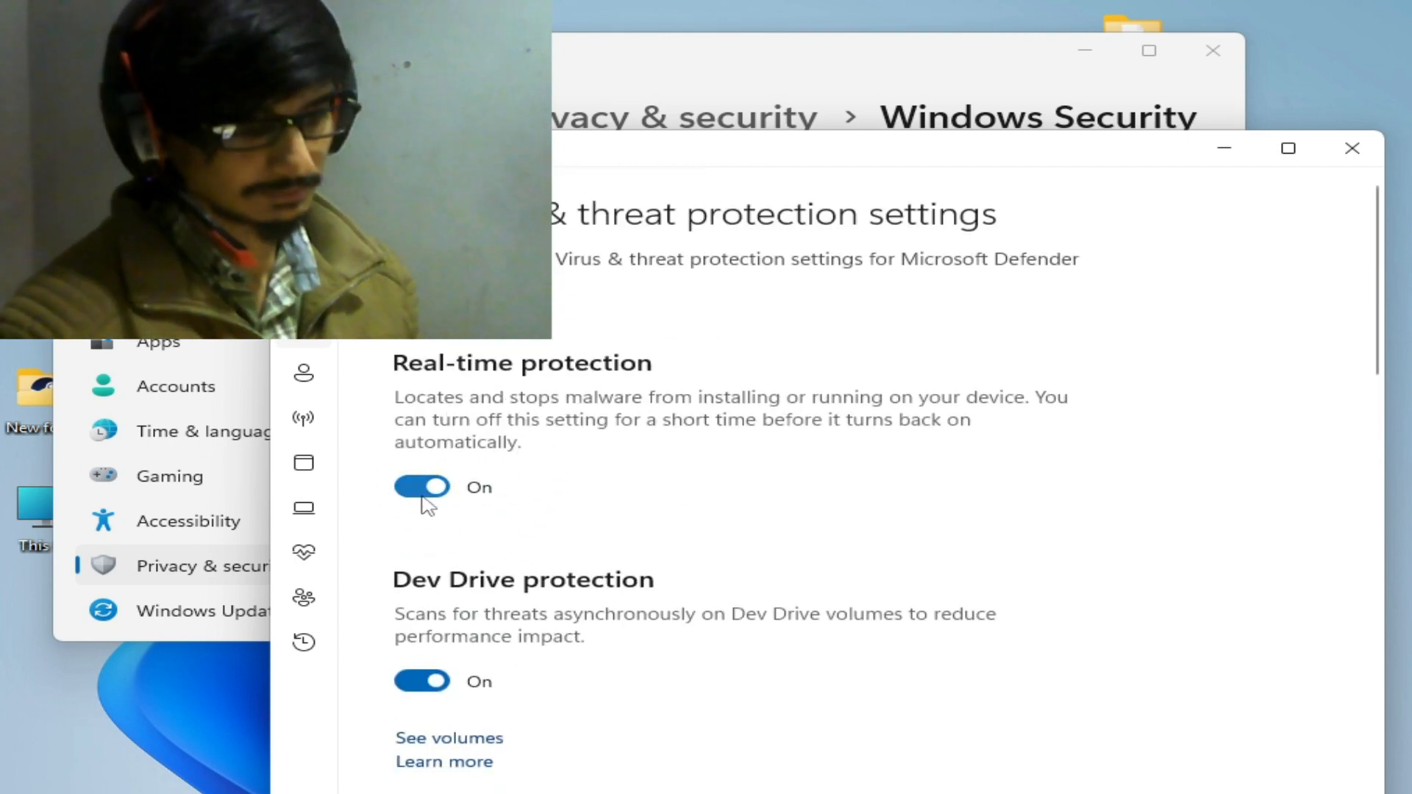
left_click(421, 487)
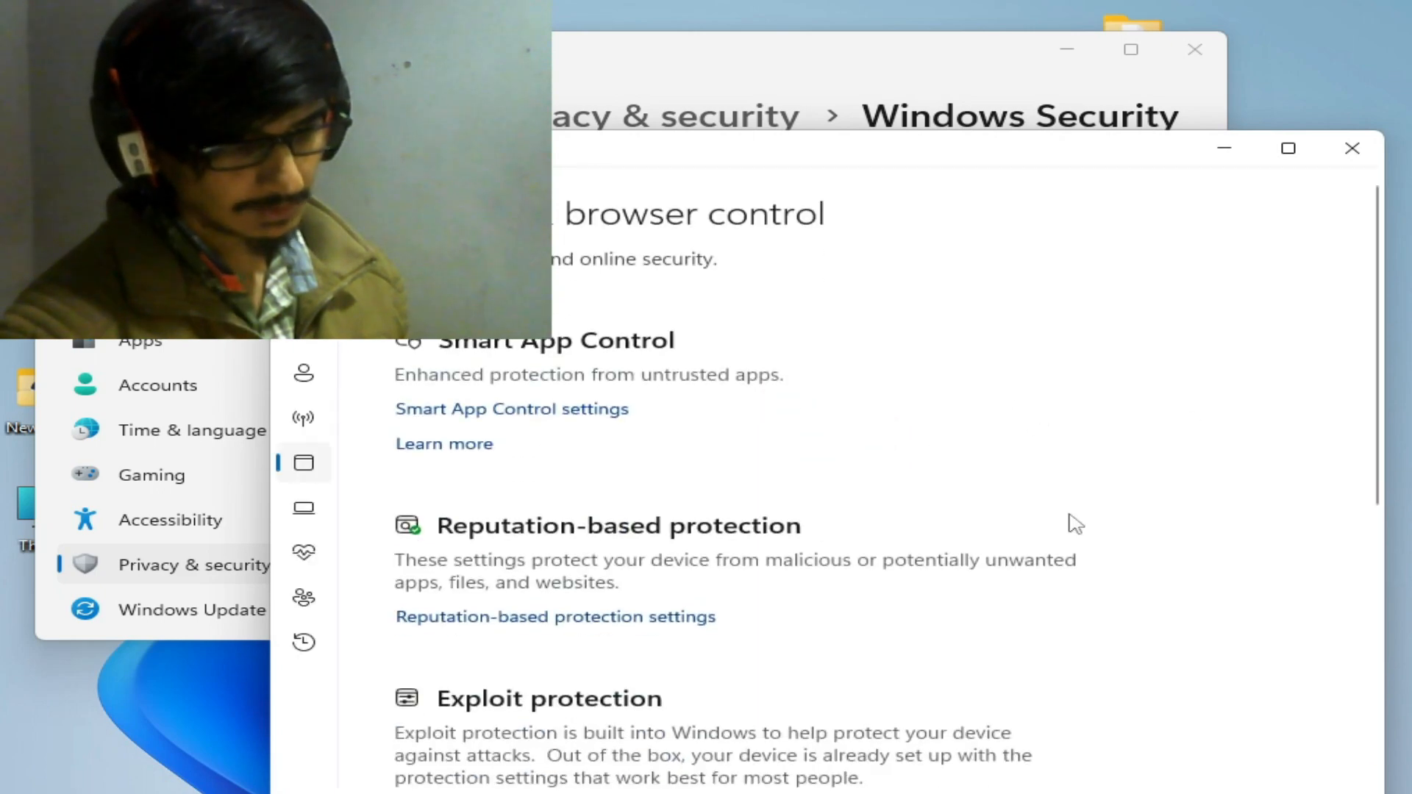
Under Exploit protection Program settings, start adding a program by exact file path.
scroll("down", 3)
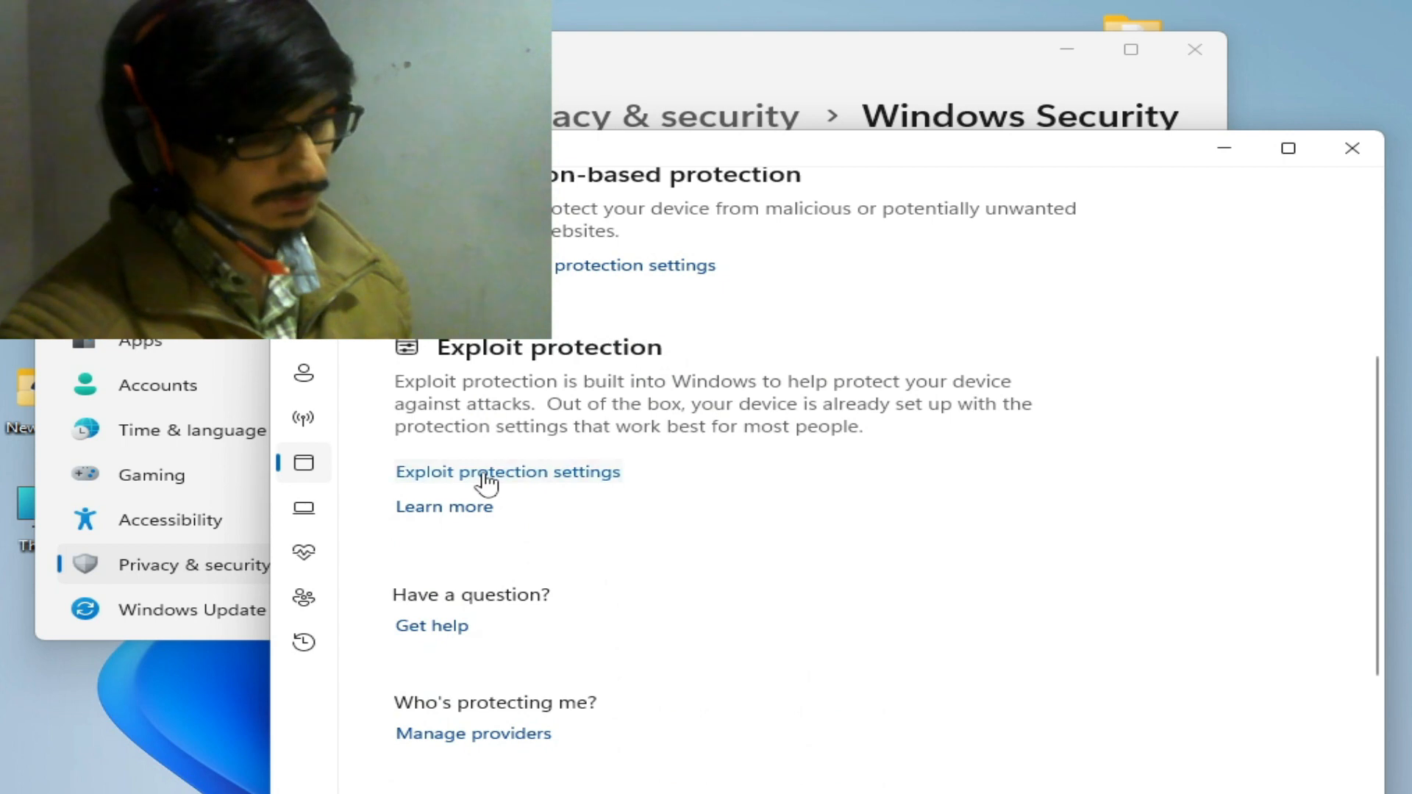
left_click(507, 471)
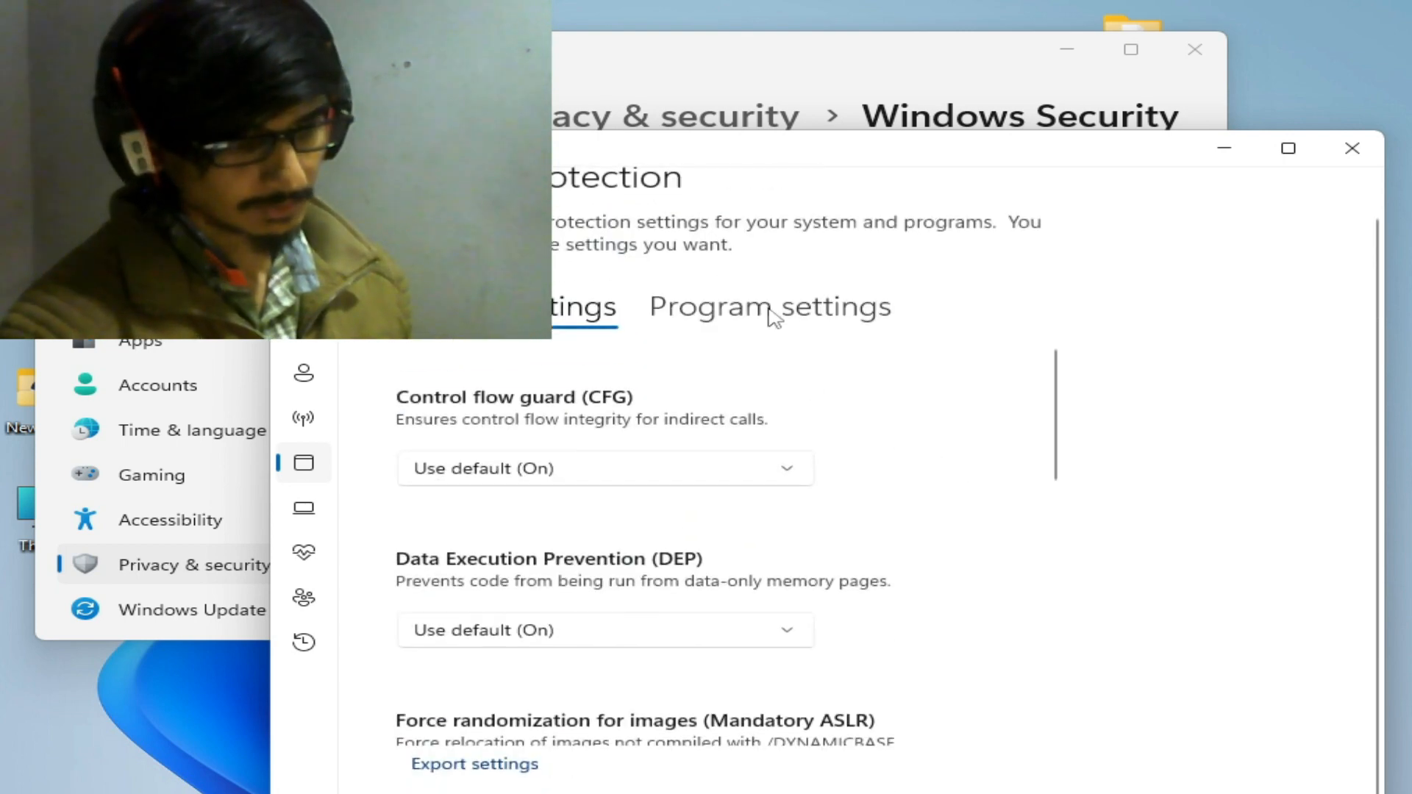
left_click(770, 307)
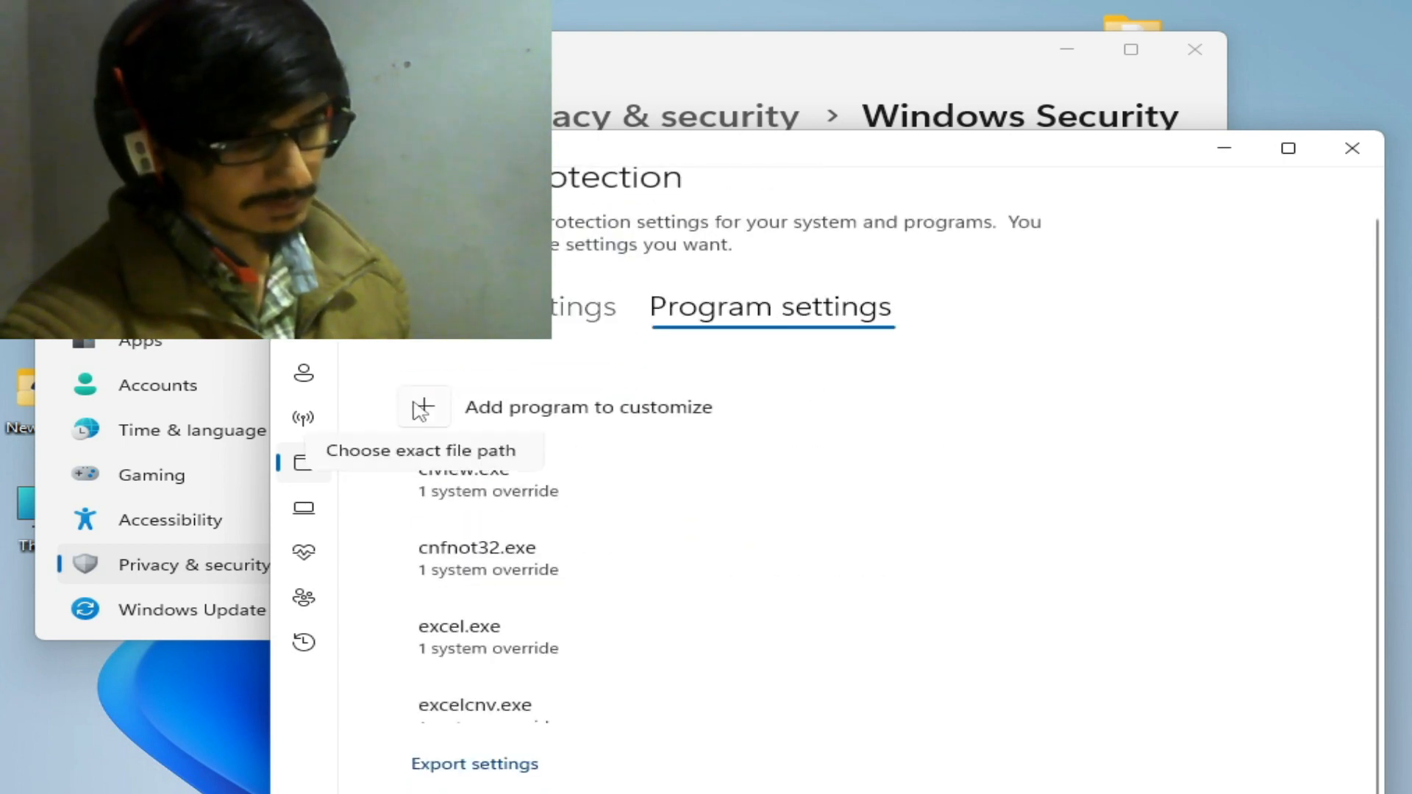
left_click(423, 406)
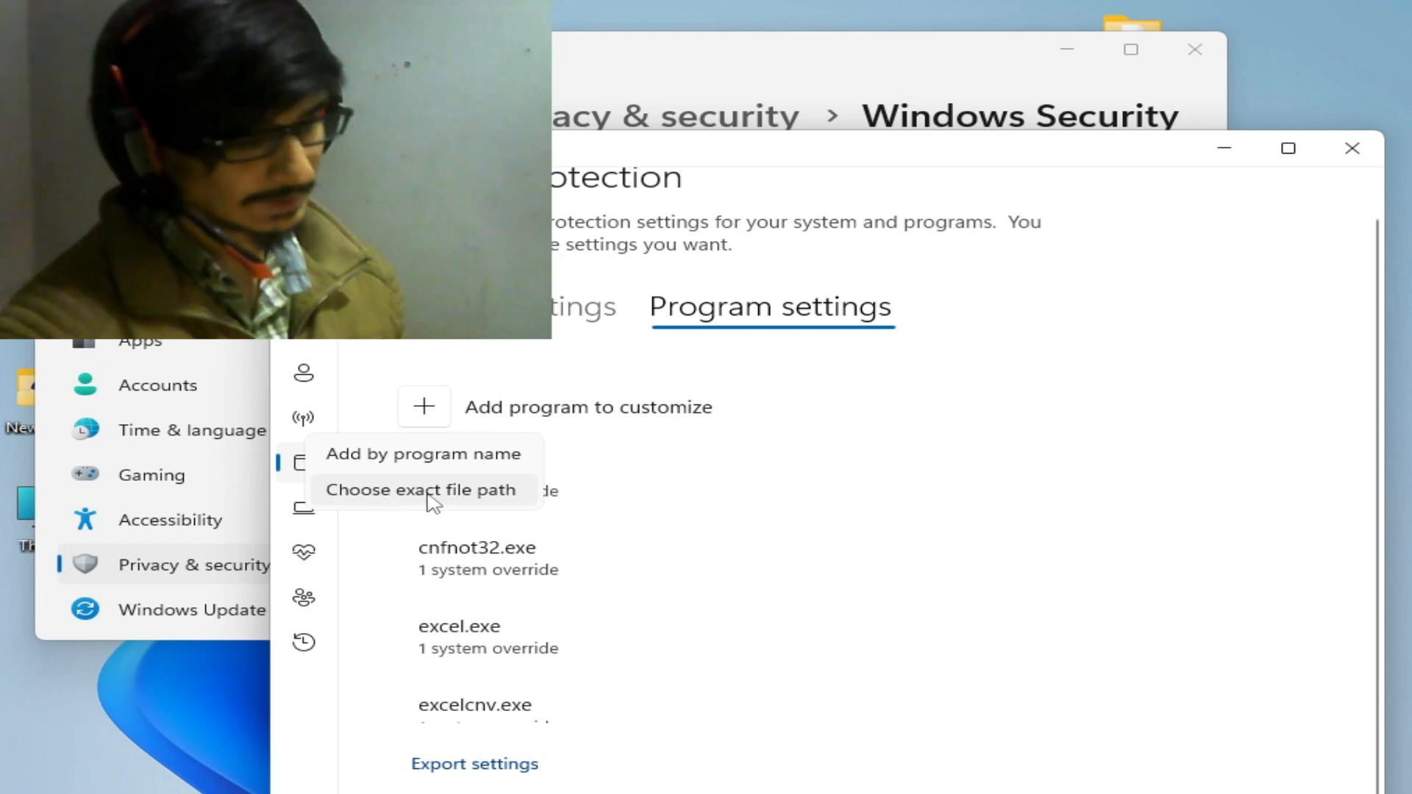
left_click(421, 490)
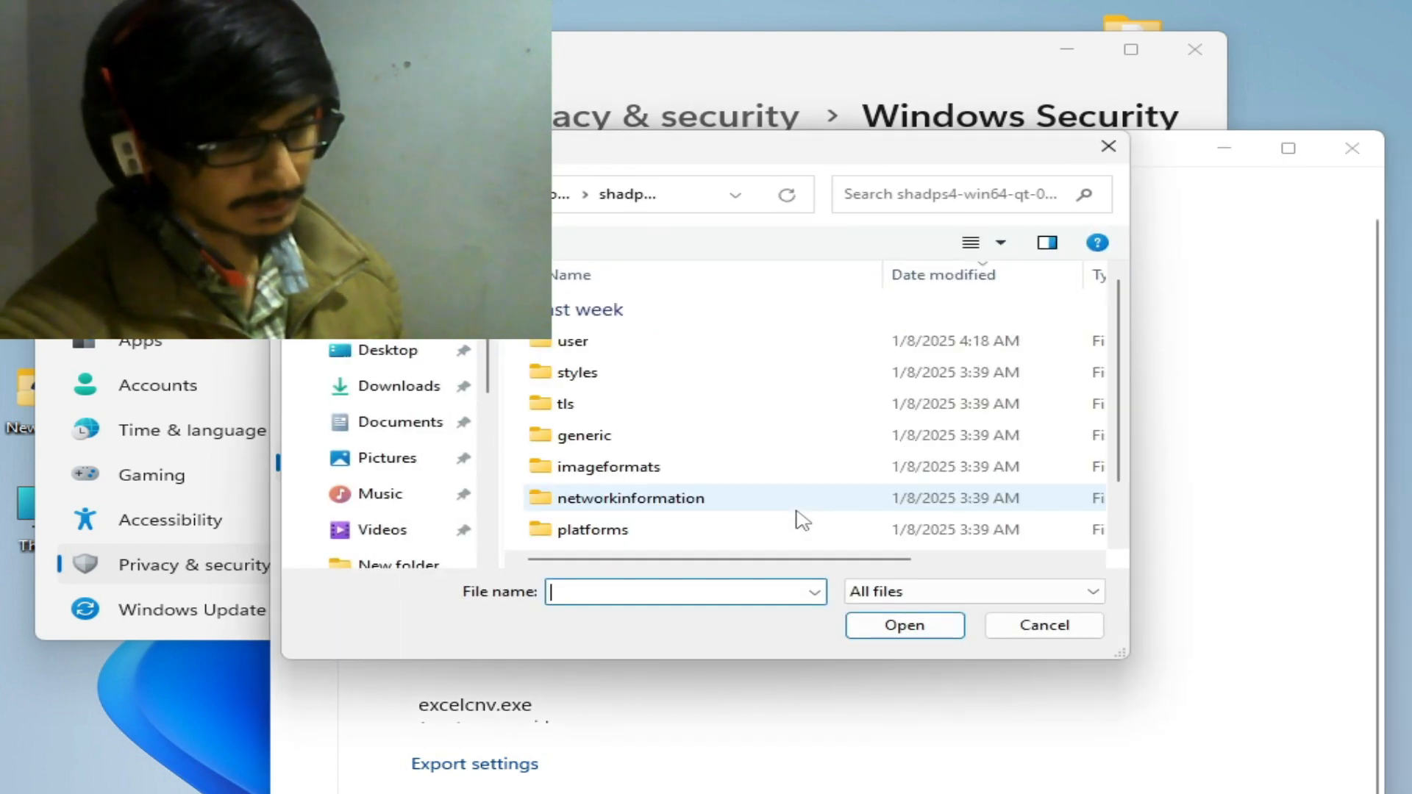
Browse the Desktop GTA5 battlEye folder, then switch to Local Disk (C:).
left_click(387, 351)
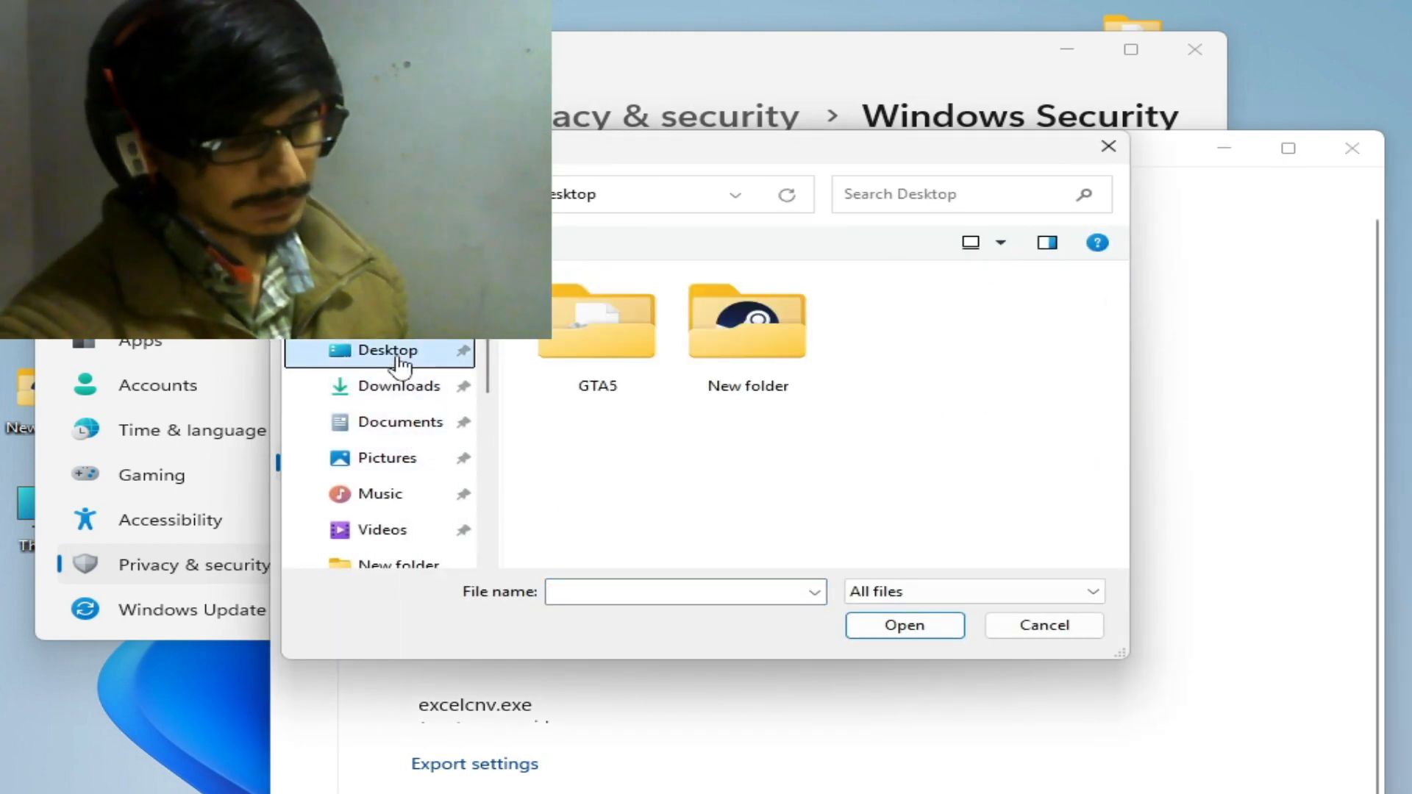
left_click(747, 322)
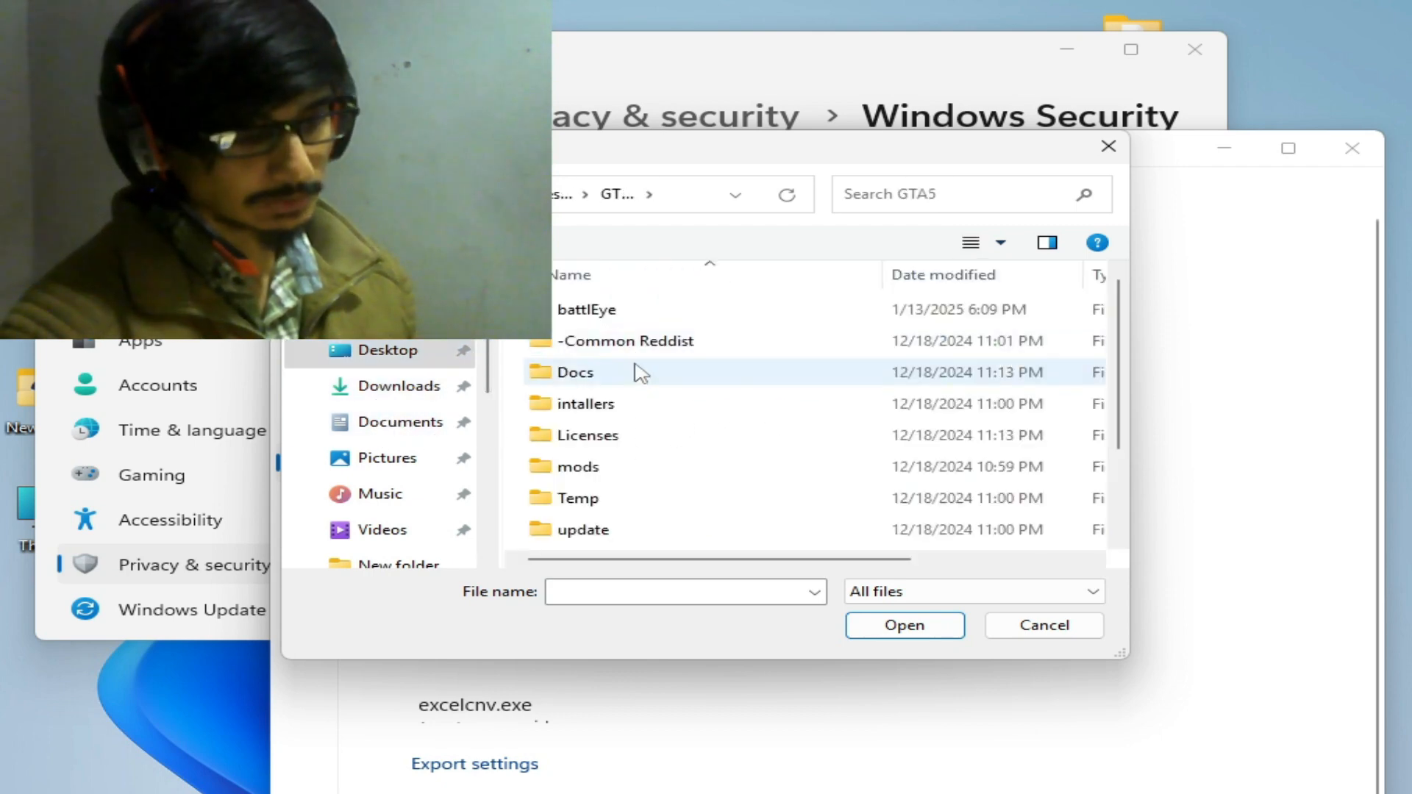
double_click(587, 309)
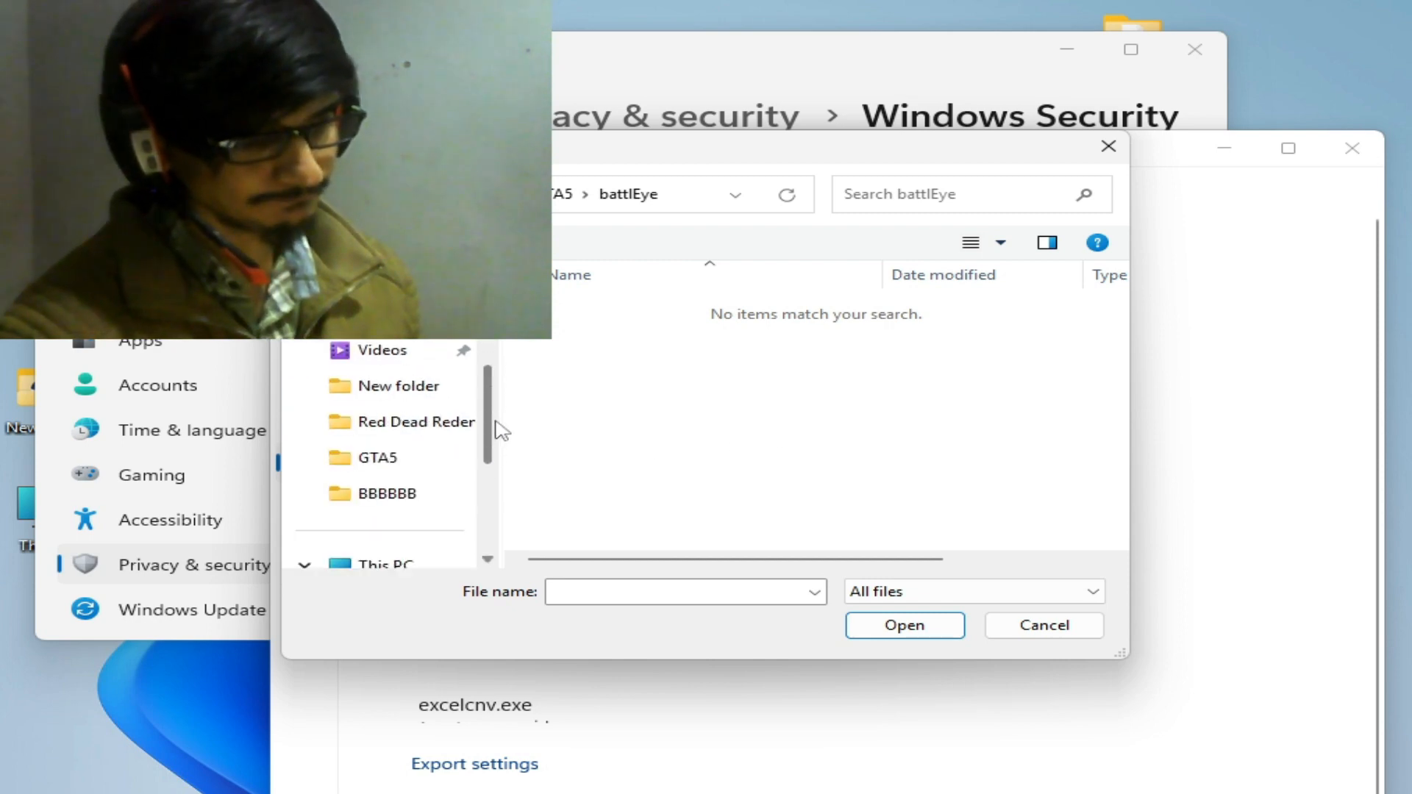
left_click(424, 457)
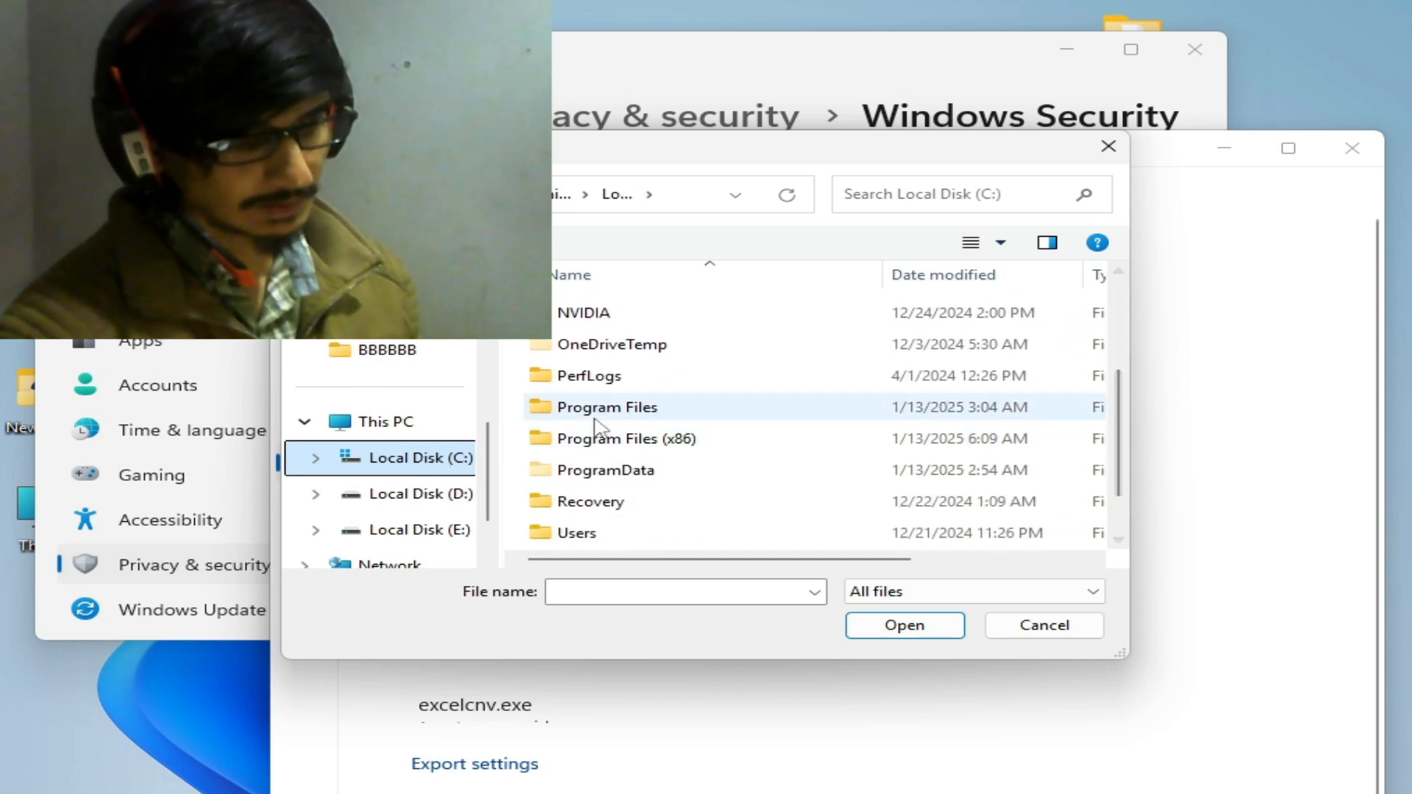
Select LauncherPatcher.exe in C:\Program Files\Rockstar Games\Launcher as the program to customize.
double_click(606, 407)
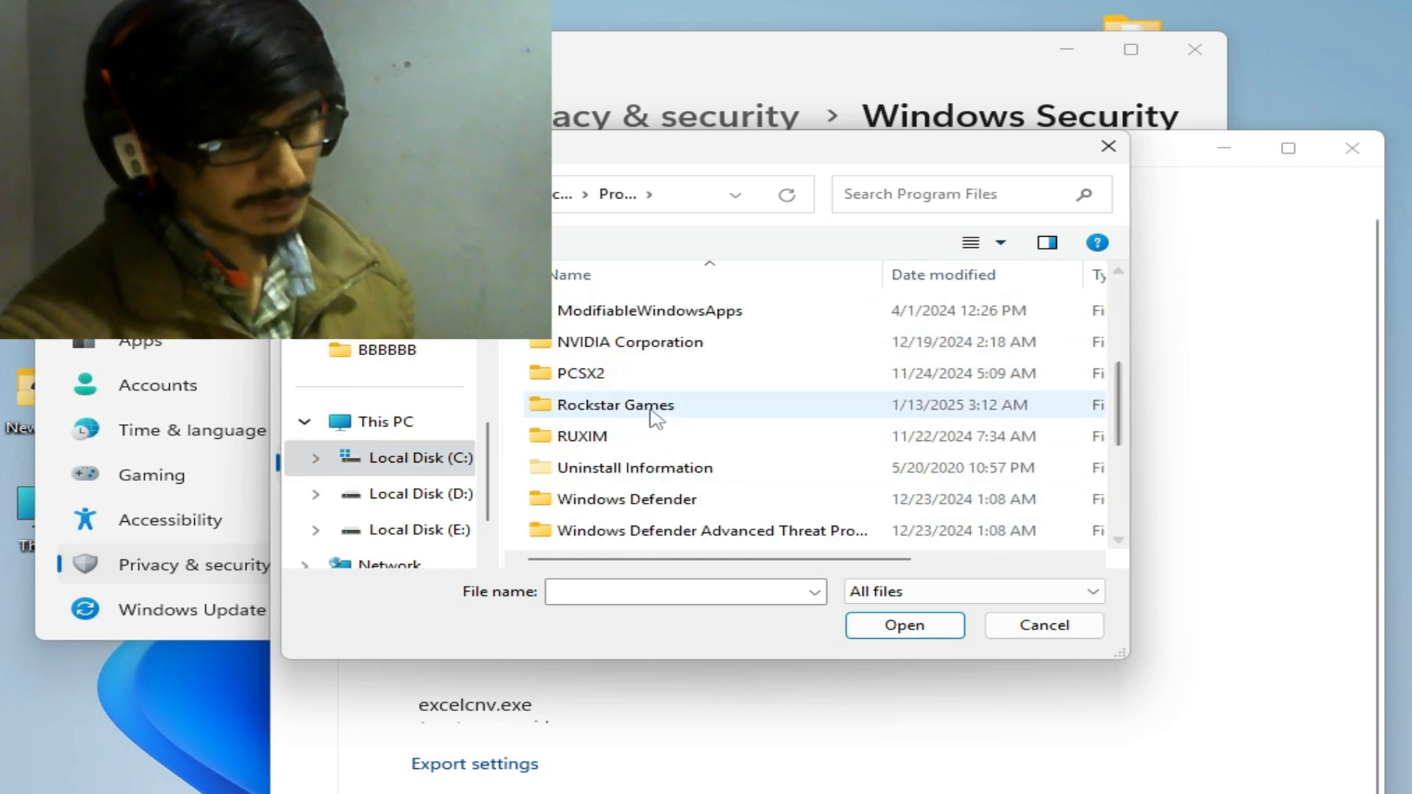
double_click(615, 405)
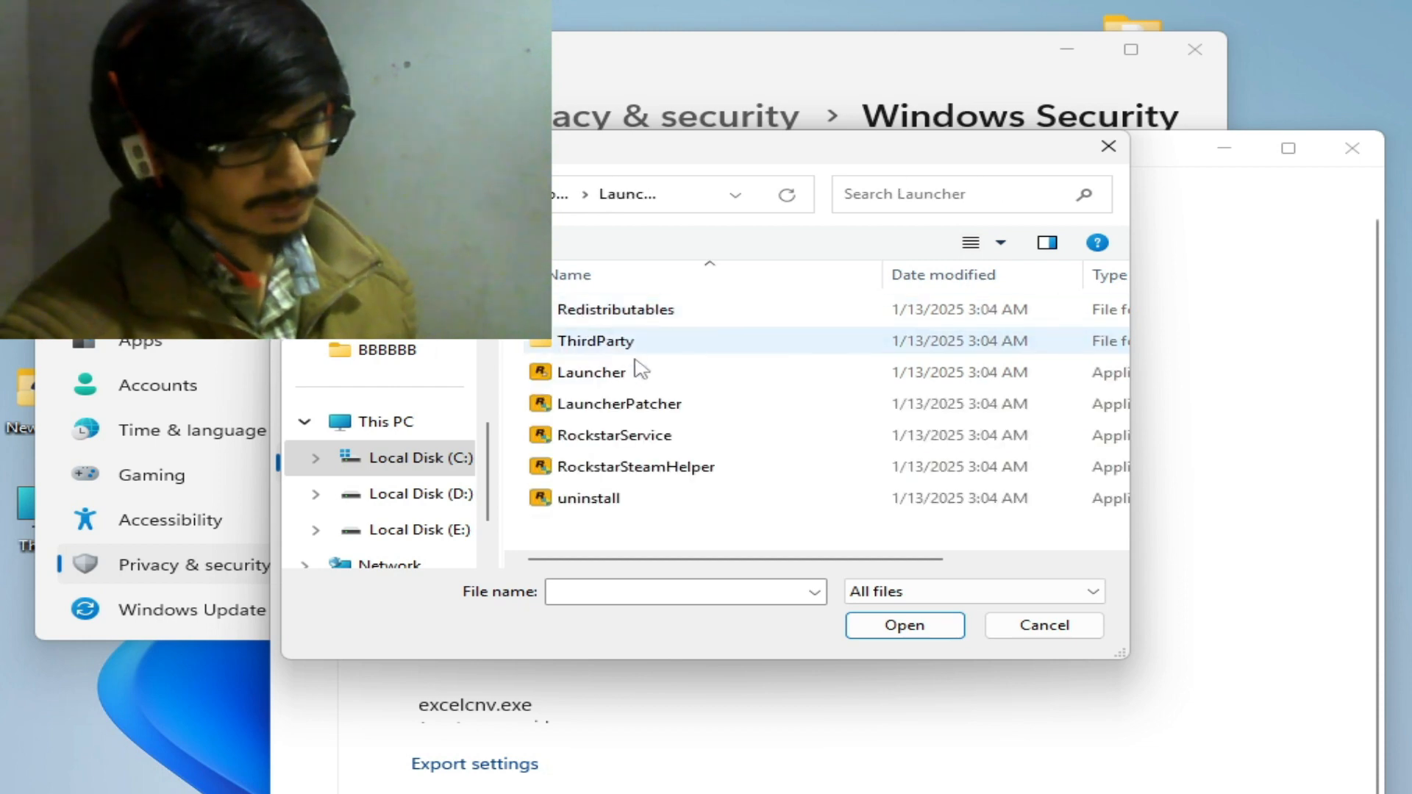
left_click(619, 404)
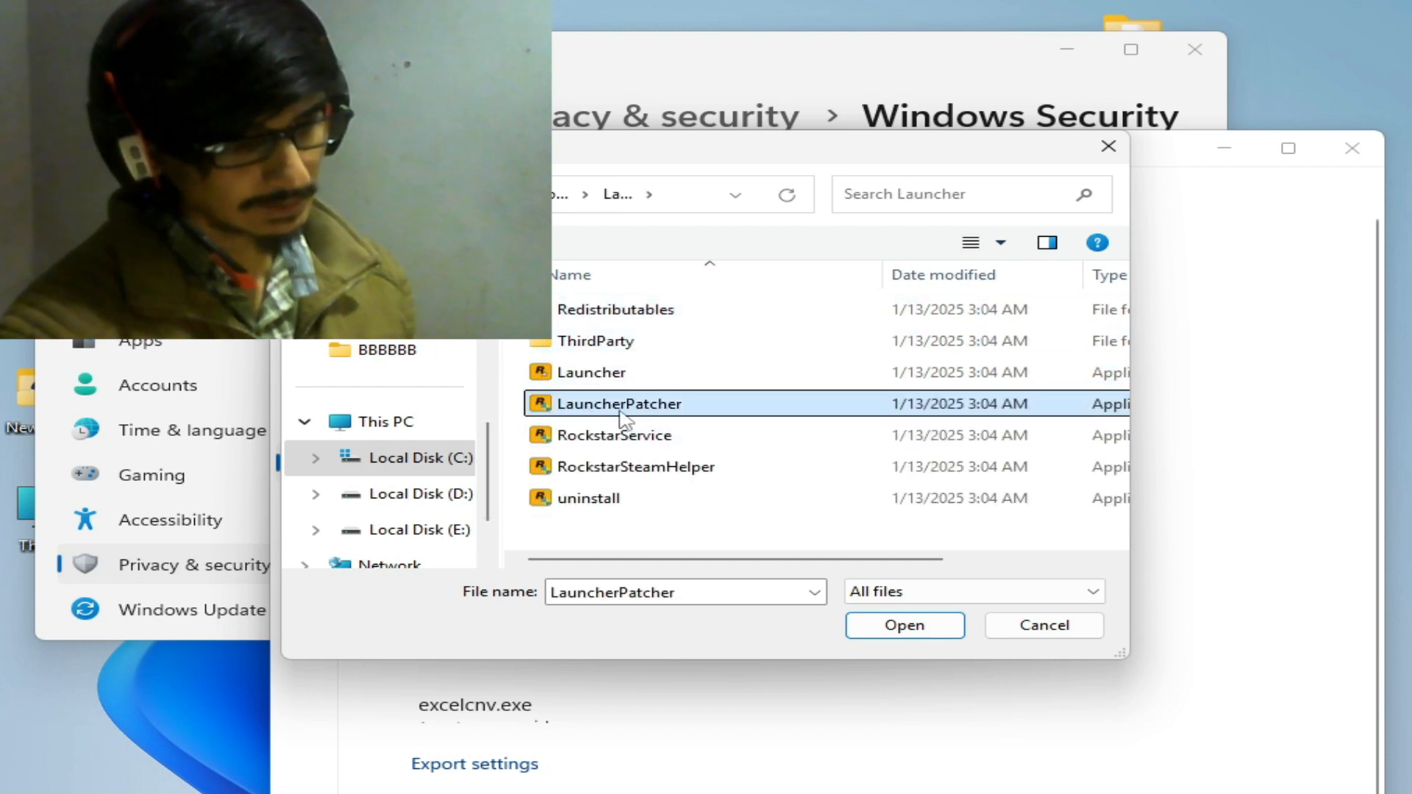
left_click(904, 626)
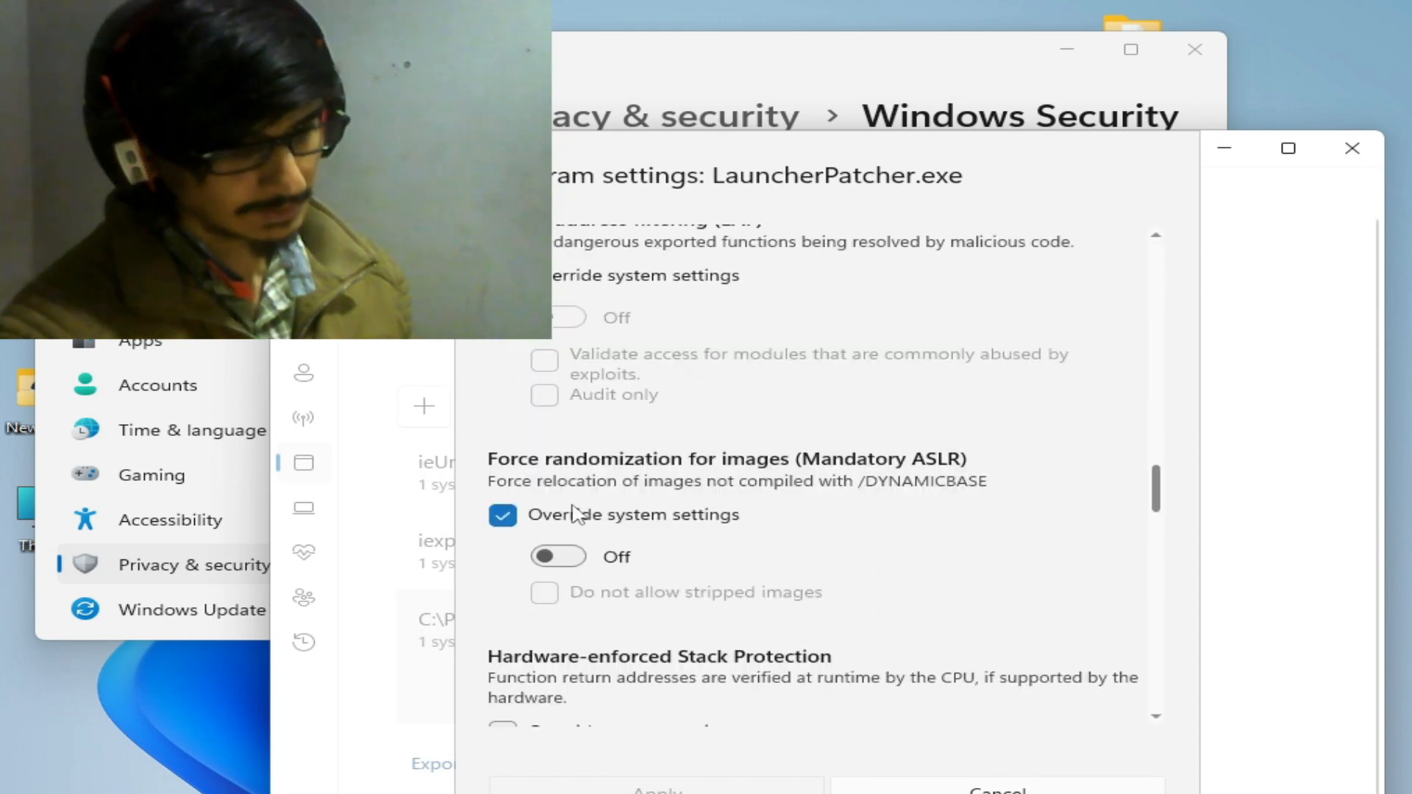
Override Mandatory ASLR to Off for LauncherPatcher.exe, apply, and close Windows Security.
left_click(558, 557)
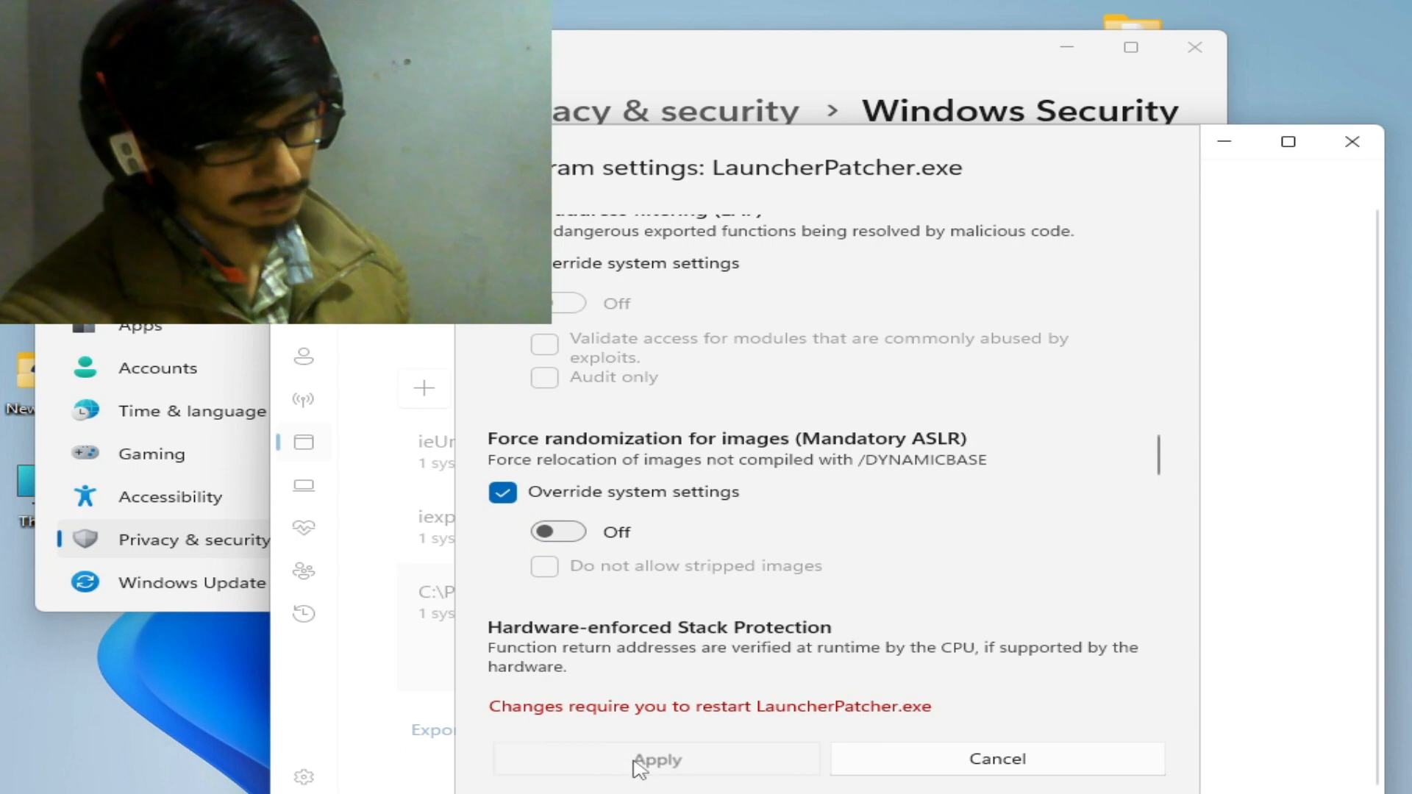
left_click(656, 759)
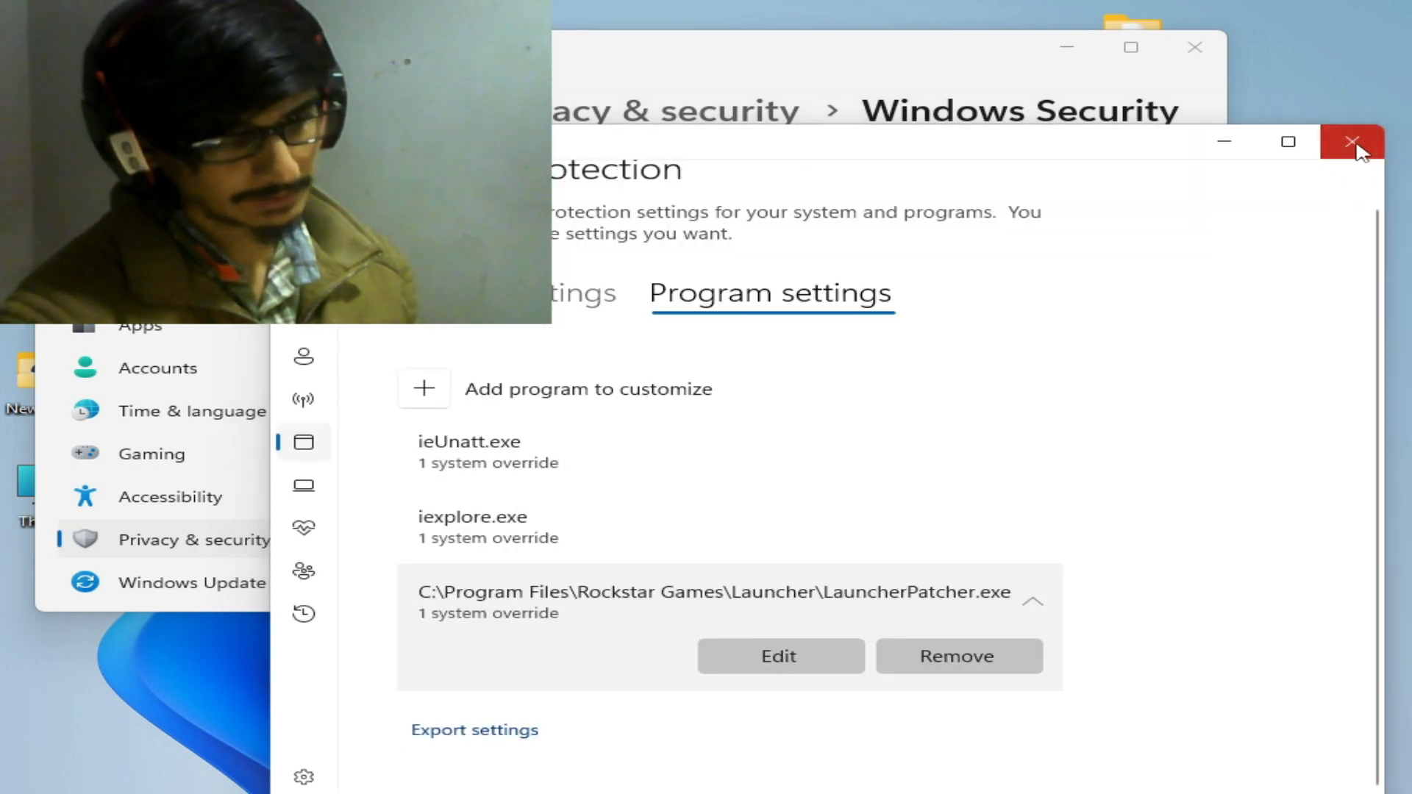
left_click(1356, 142)
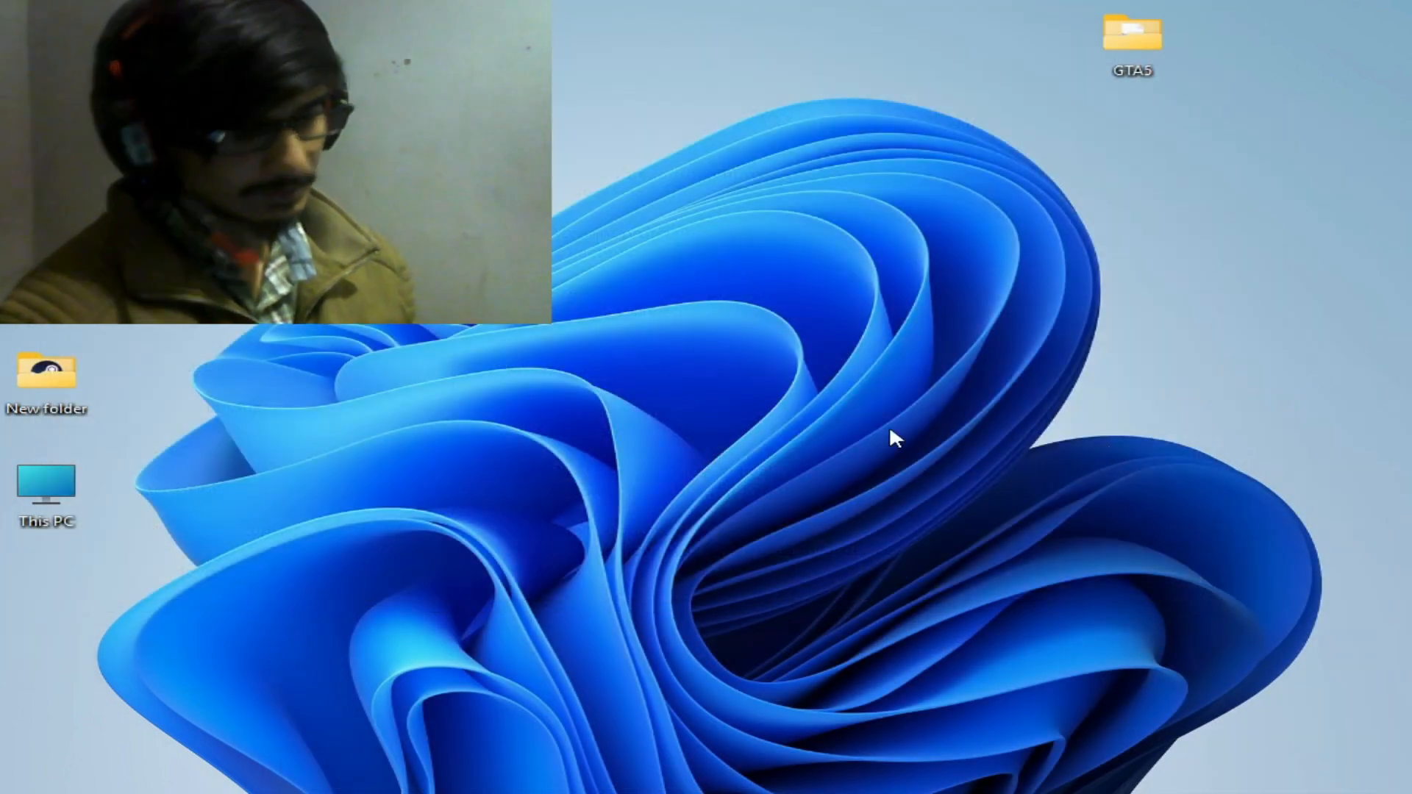